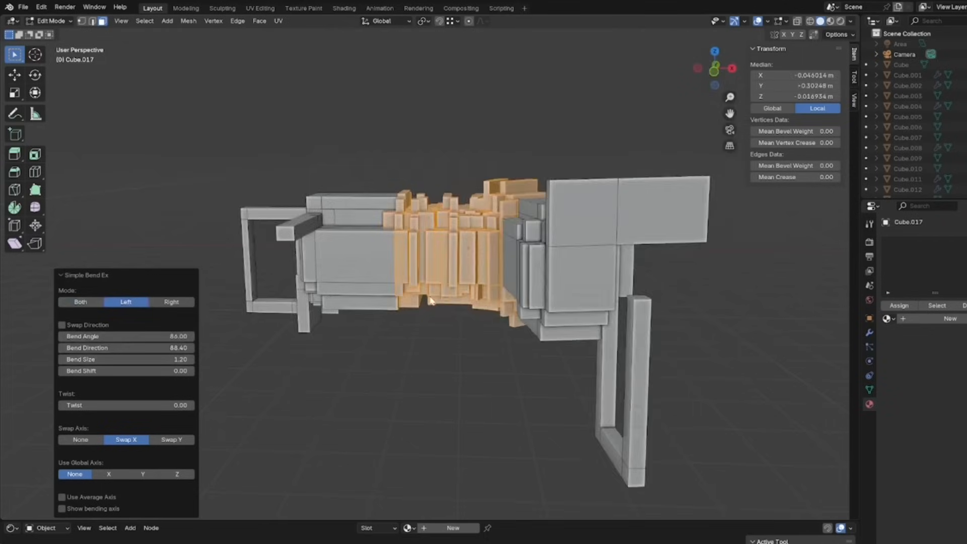
Sketch a grease-pencil tear line across the front of the shirt.
{"action": "left_click_drag", "start_coordinate": [127, 336], "coordinate": [179, 336]}
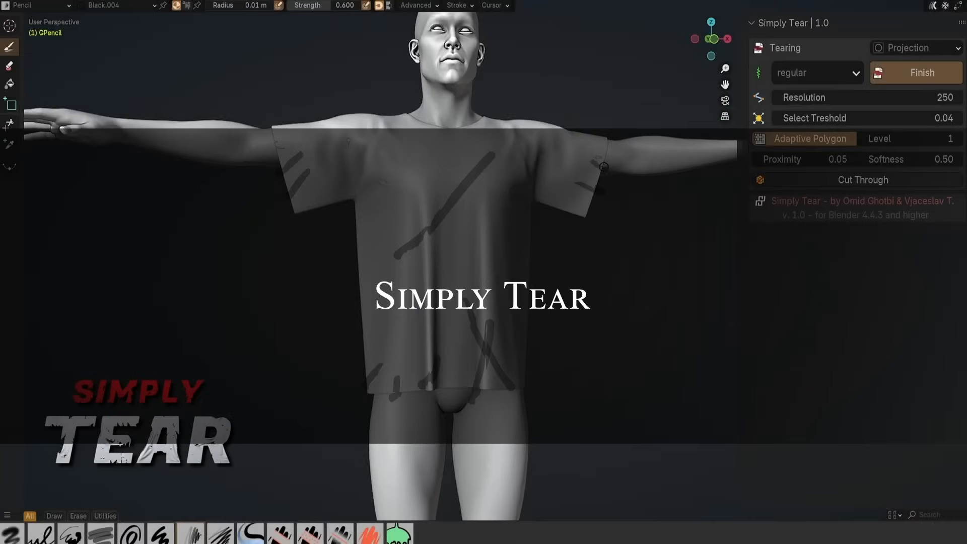
Finish the tear lines to rip the shirt and run the cloth simulation.
{"action": "left_click", "coordinate": [923, 72]}
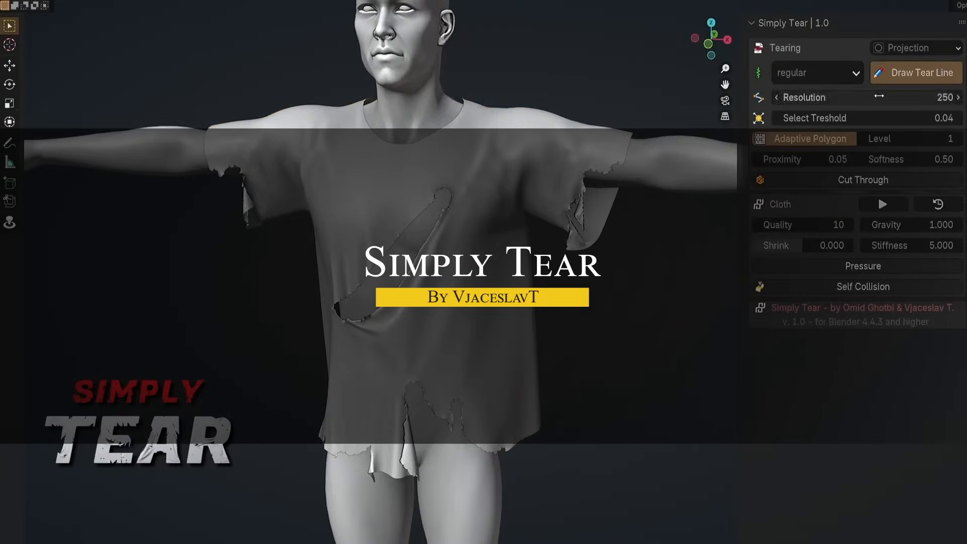
{"action": "left_click", "coordinate": [922, 73]}
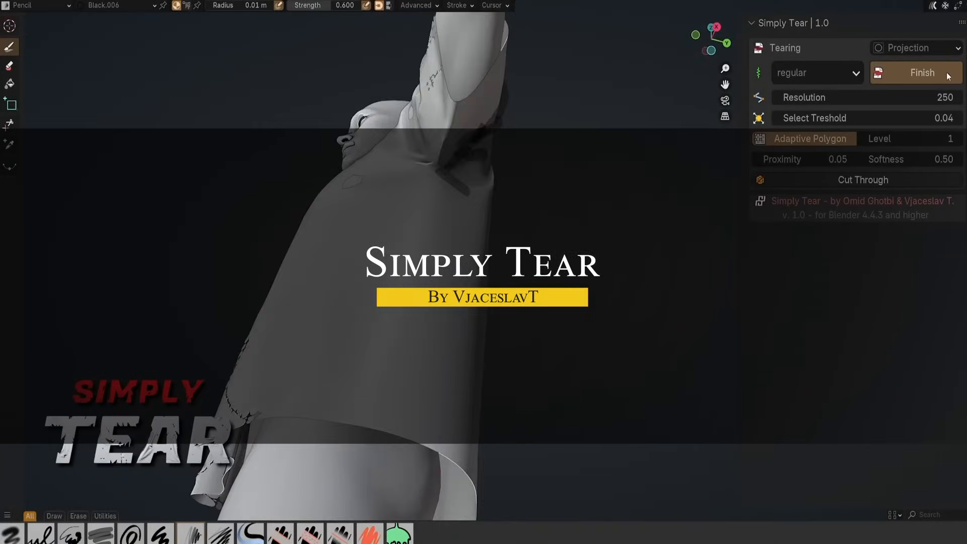
{"action": "left_click", "coordinate": [922, 72]}
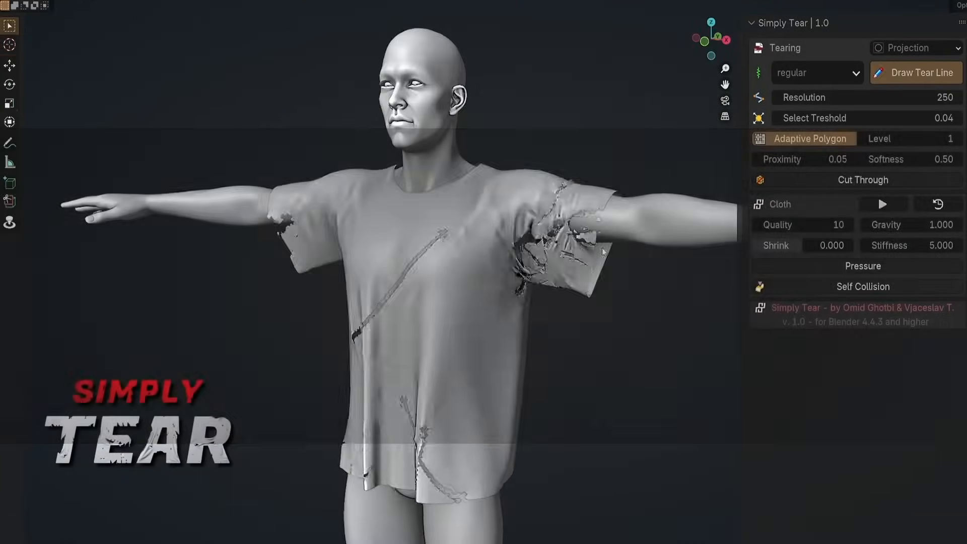
{"action": "left_click", "coordinate": [882, 204]}
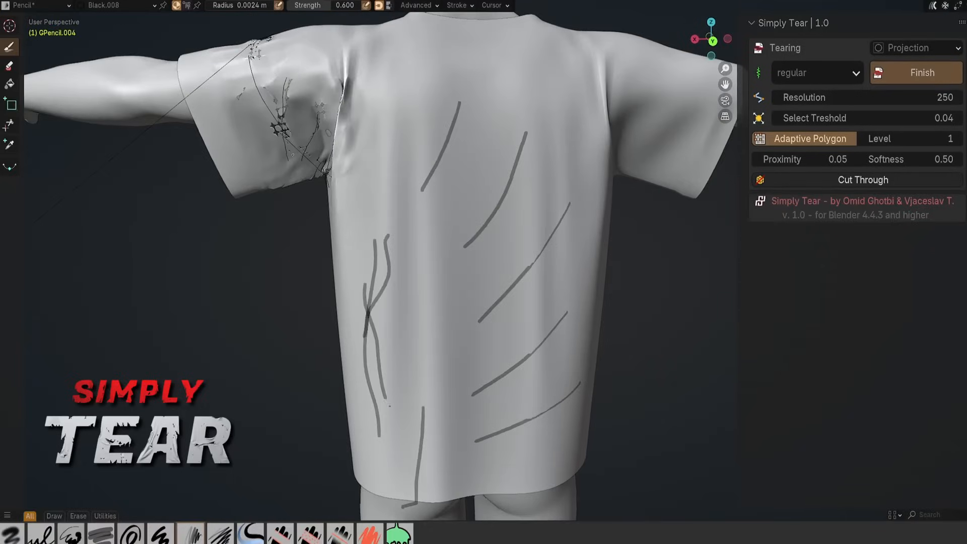
Tear the shirt along the remaining drawn lines and reset the cloth simulation.
{"action": "left_click", "coordinate": [921, 72]}
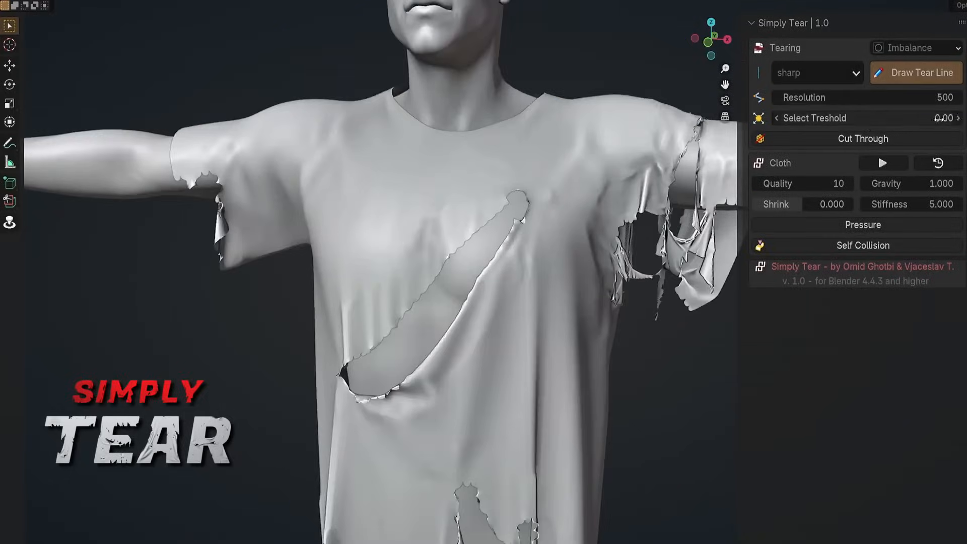
{"action": "left_click", "coordinate": [921, 72]}
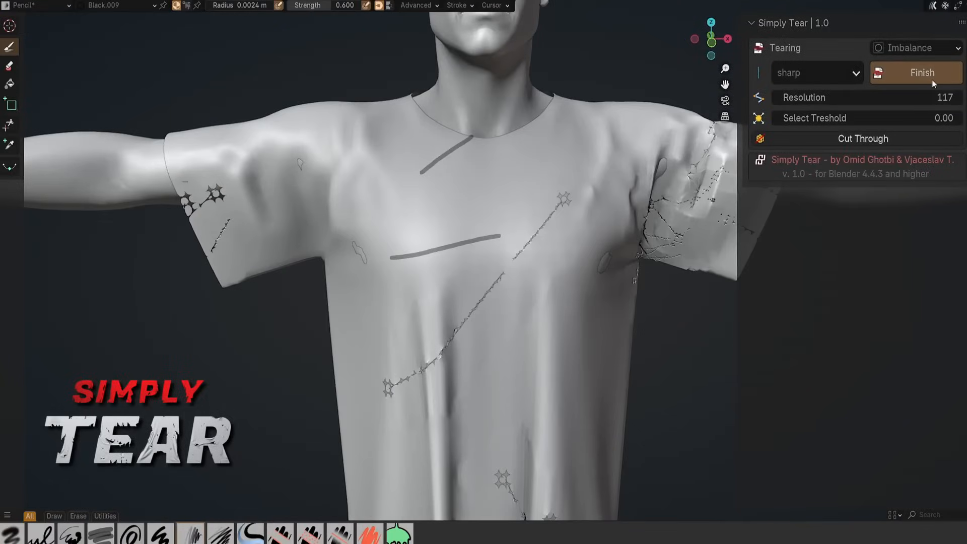
{"action": "left_click", "coordinate": [923, 72]}
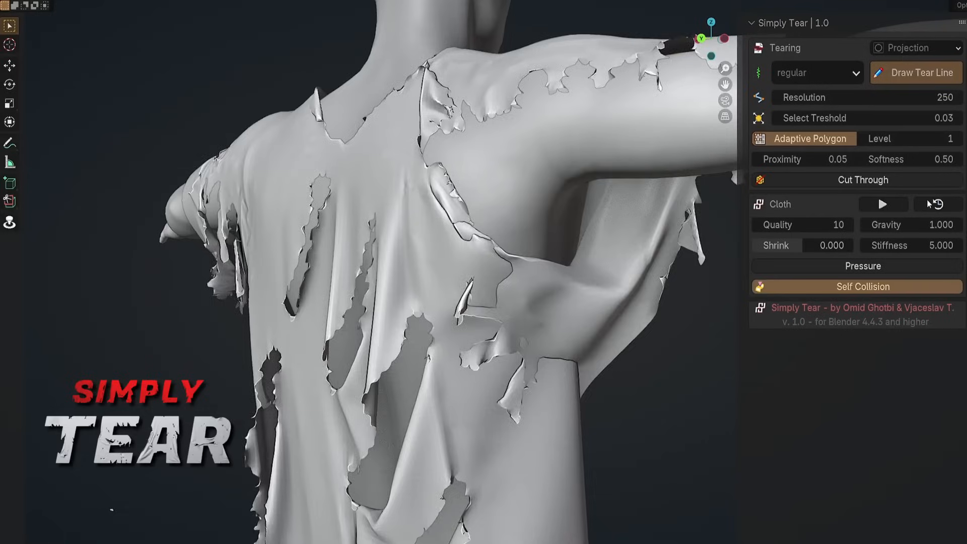
{"action": "left_click", "coordinate": [882, 205]}
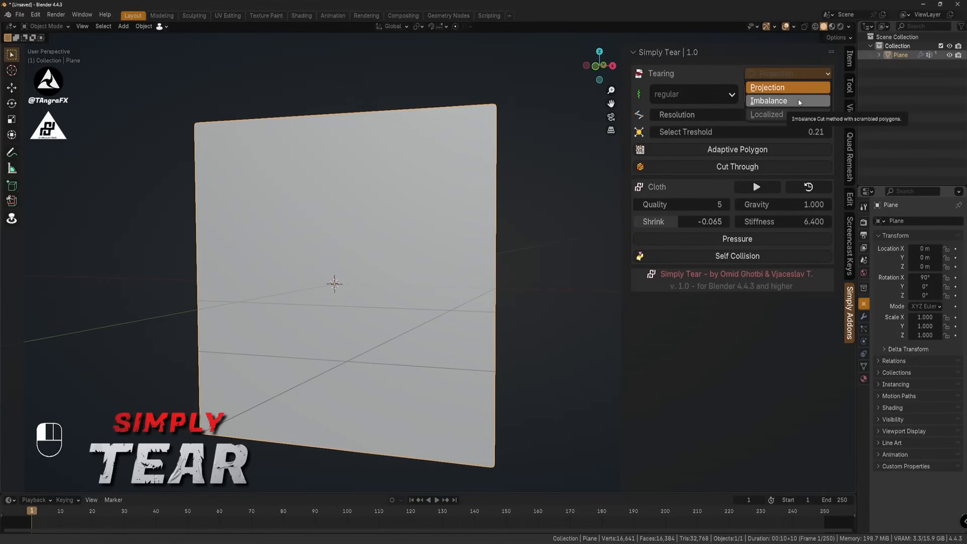
Choose a tearing method, draw tear lines on the plane and simulate the slits and S-shaped hole.
{"action": "left_click", "coordinate": [767, 86]}
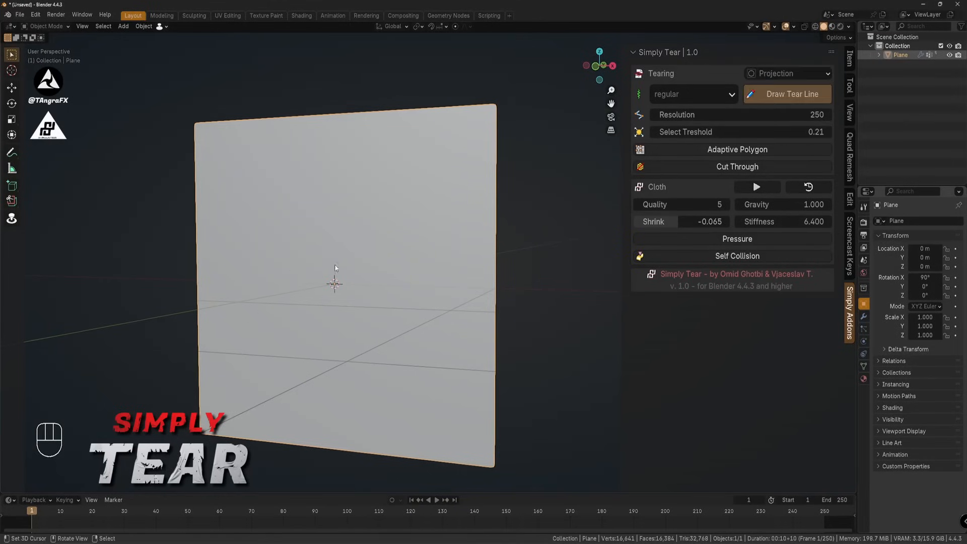
{"action": "left_click", "coordinate": [755, 187]}
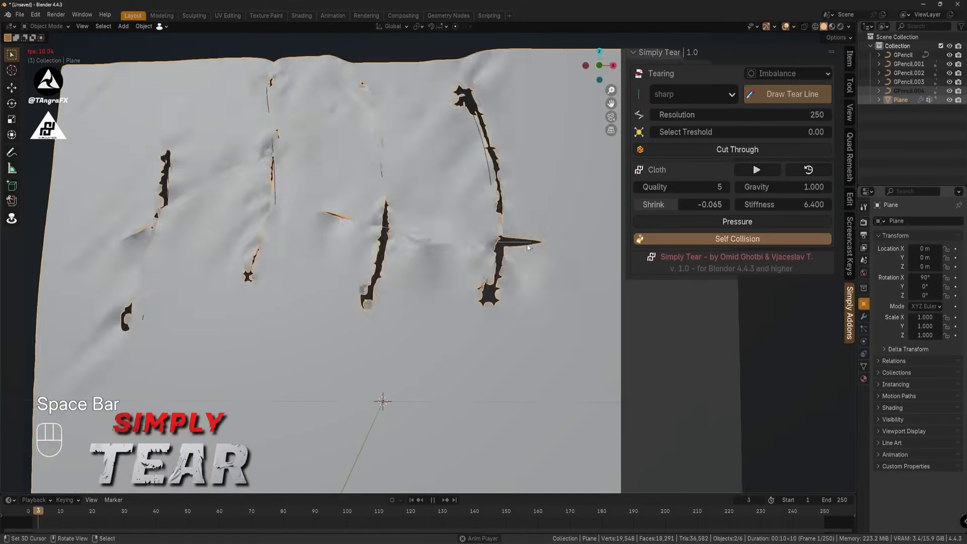
{"action": "key", "text": "space"}
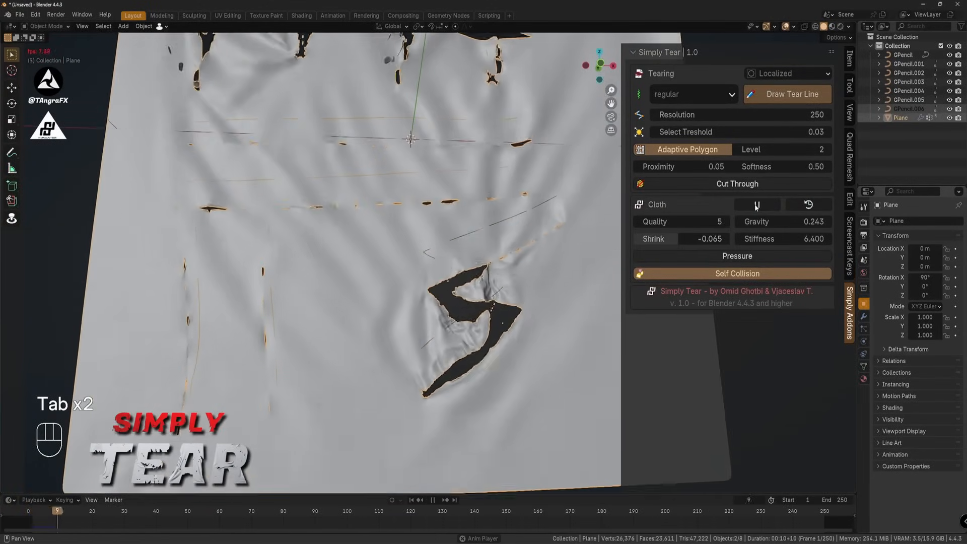
{"action": "left_click", "coordinate": [436, 500]}
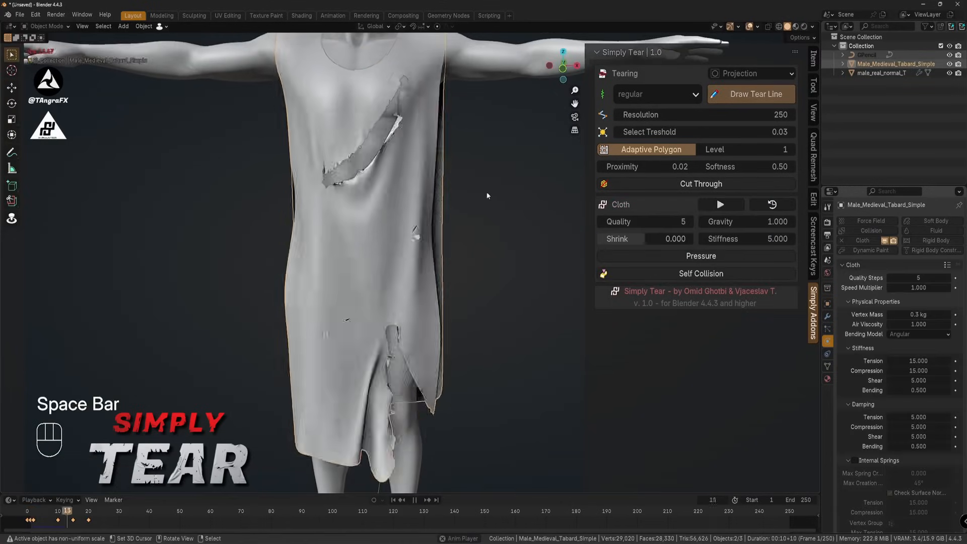
Finish the tunic tear lines and play the simulation so it hangs with a ragged diagonal rip.
{"action": "left_click", "coordinate": [754, 93]}
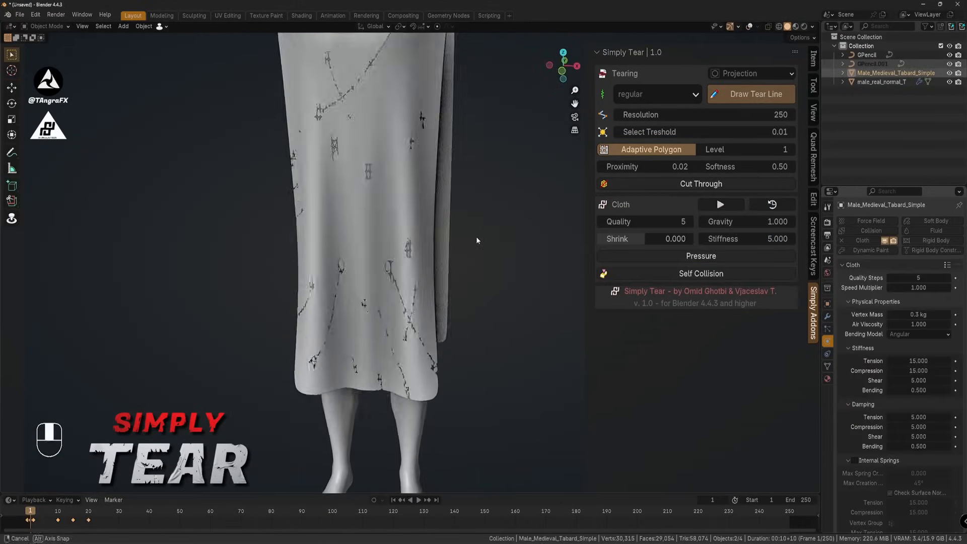
{"action": "key", "text": "space"}
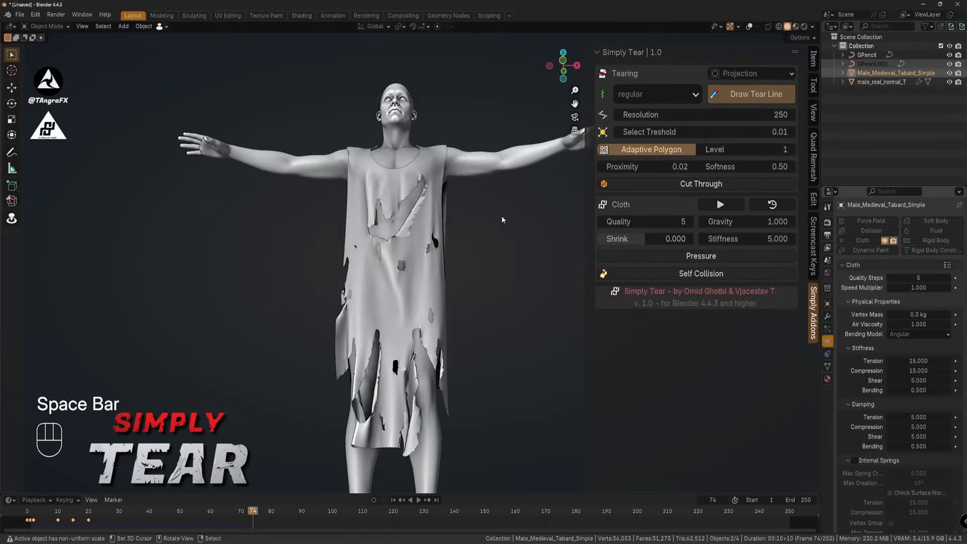
{"action": "key", "text": "space"}
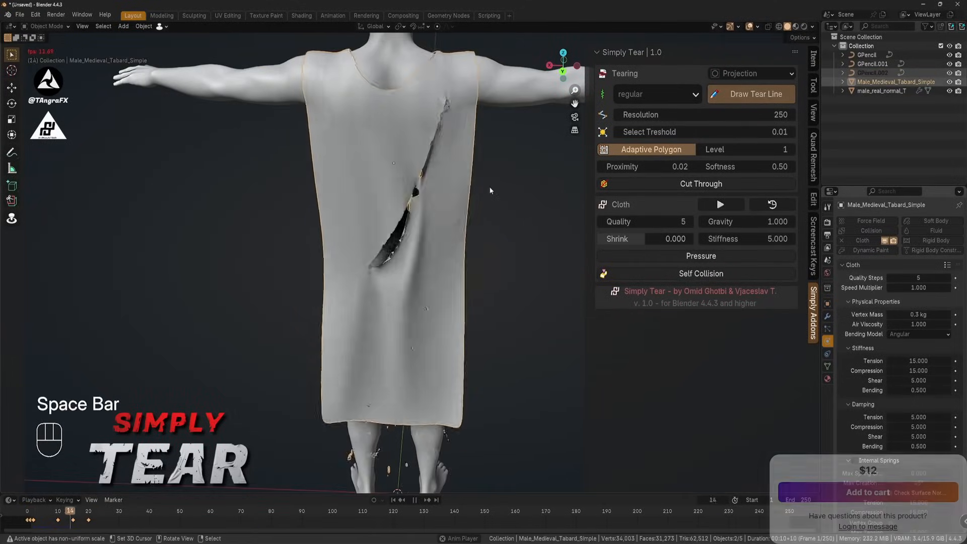
{"action": "left_click", "coordinate": [756, 94]}
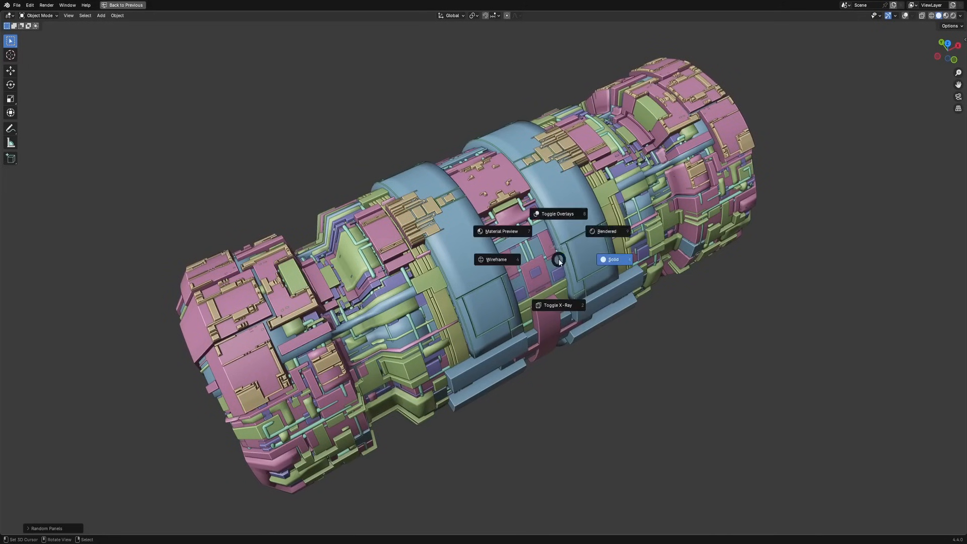
Pick a shading option for the kitbash cylinder, then Select Linked to grow the panel-cube face selection.
{"action": "left_click", "coordinate": [606, 231]}
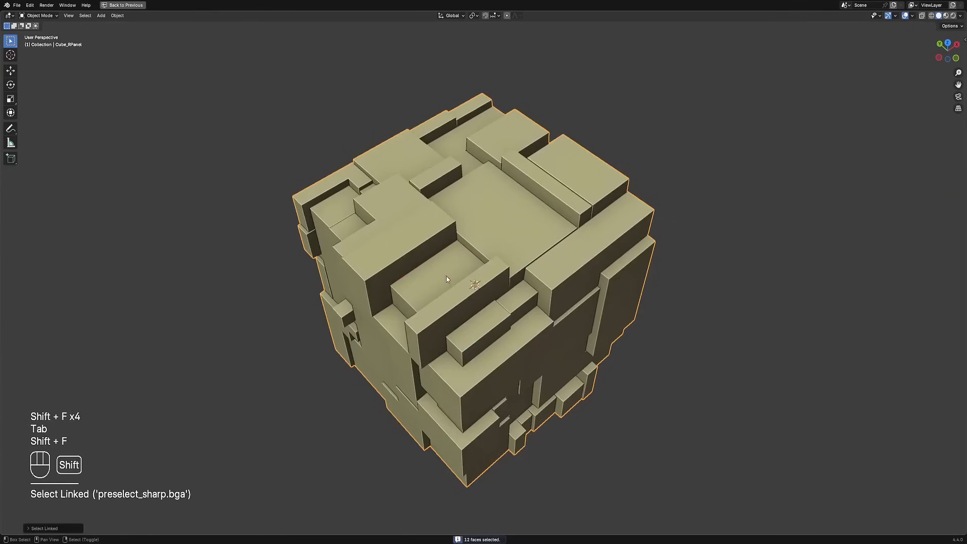
{"action": "key", "text": "shift+ctrl+alt+f"}
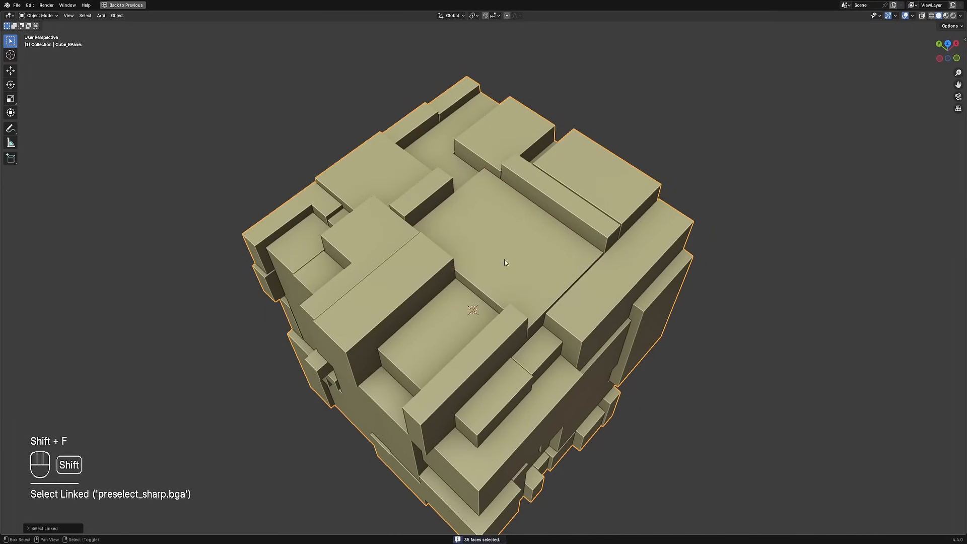
{"action": "key", "text": "Tab"}
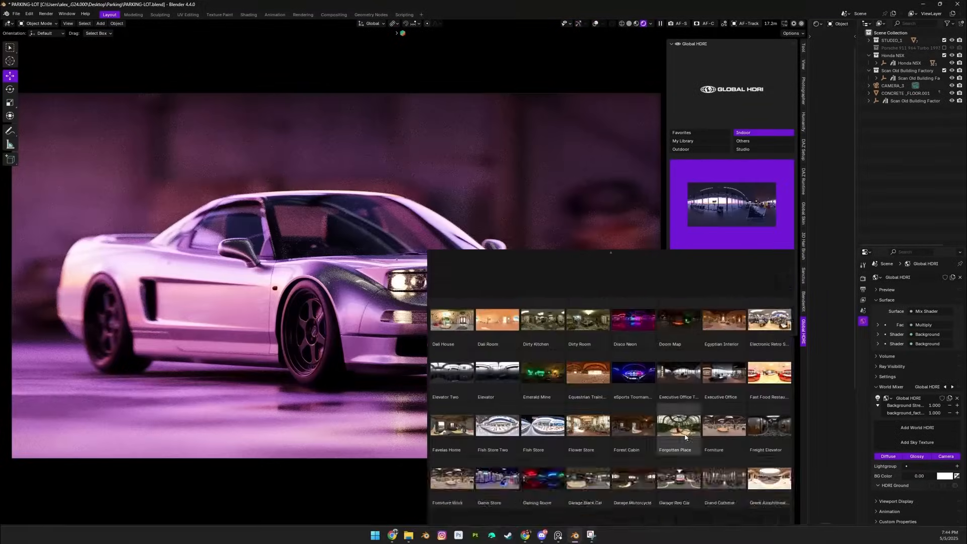
Apply an environment lighting preset to the car scene and step through the next HDRIs.
{"action": "left_click", "coordinate": [674, 425]}
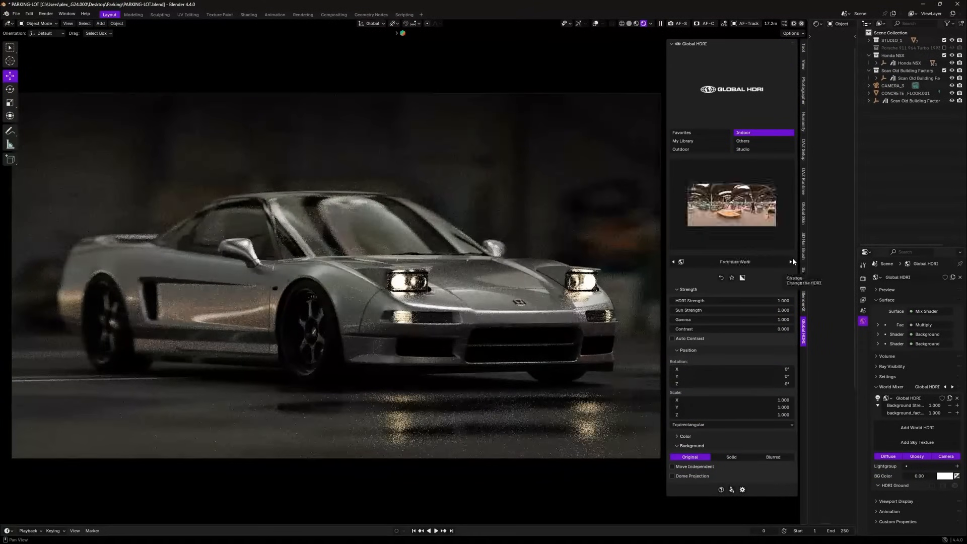
{"action": "left_click", "coordinate": [762, 141]}
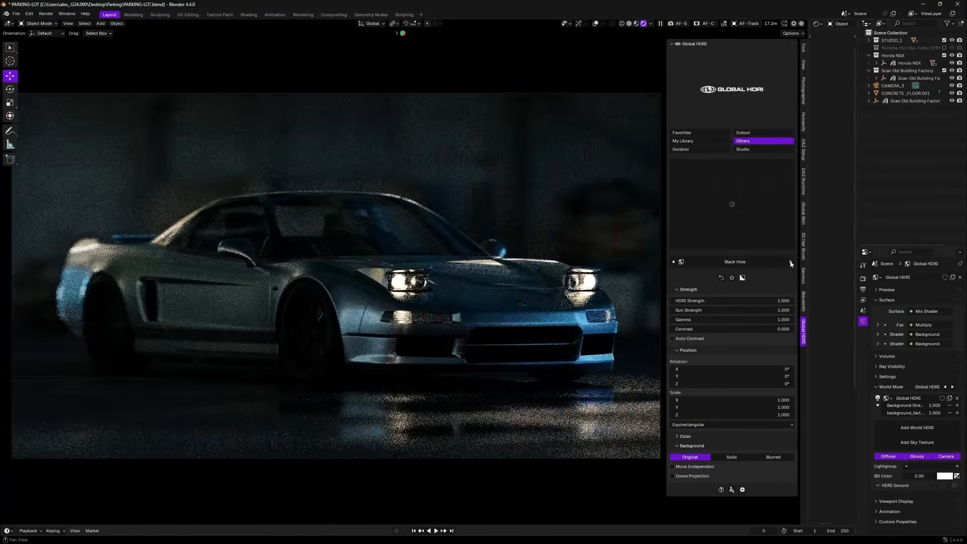
{"action": "left_click", "coordinate": [680, 149]}
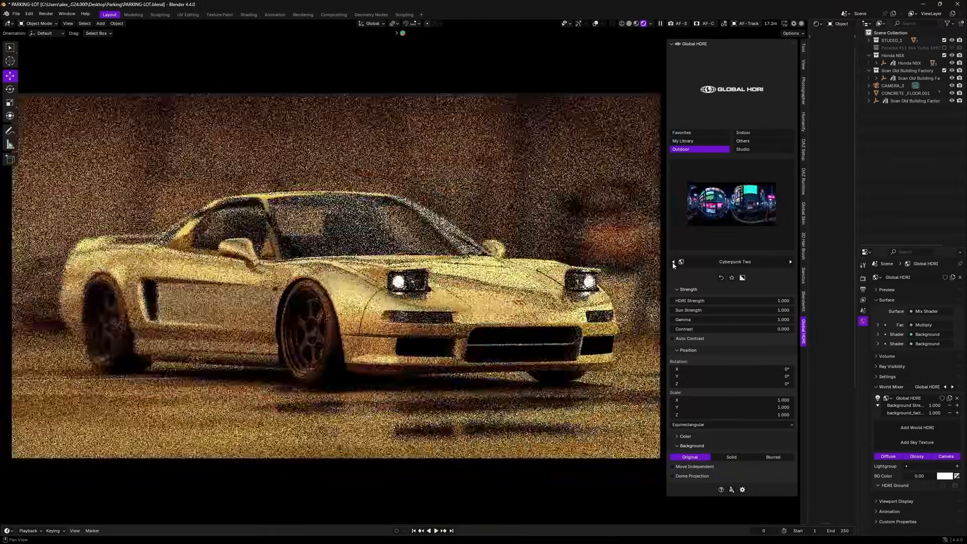
Cycle the world lighting through the Studio HDRI presets.
{"action": "left_click", "coordinate": [762, 149]}
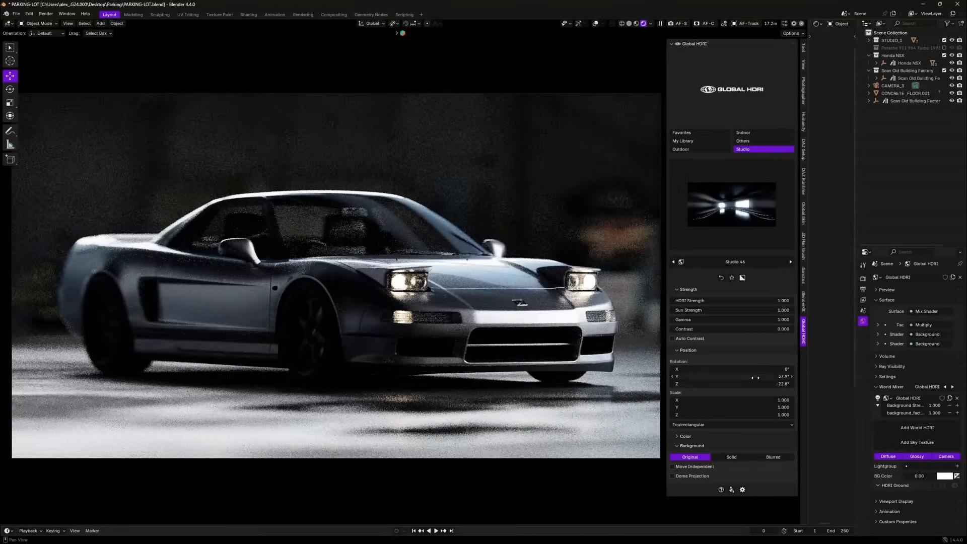
{"action": "left_click", "coordinate": [789, 262]}
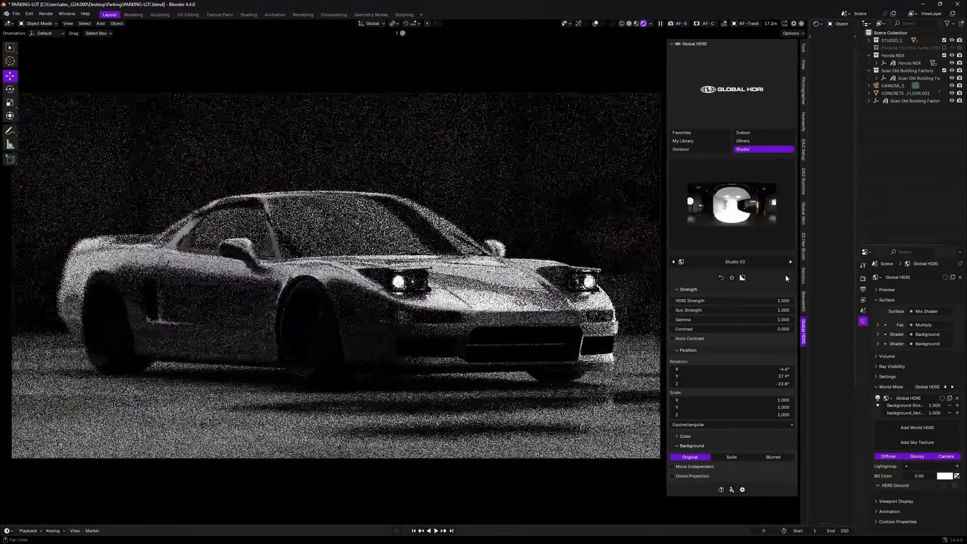
{"action": "left_click", "coordinate": [791, 261]}
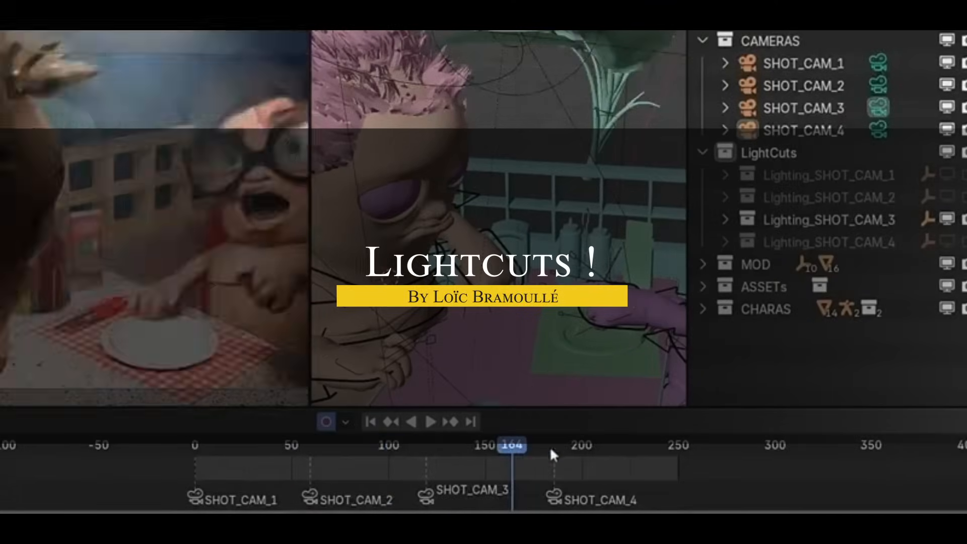
{"action": "left_click", "coordinate": [431, 422]}
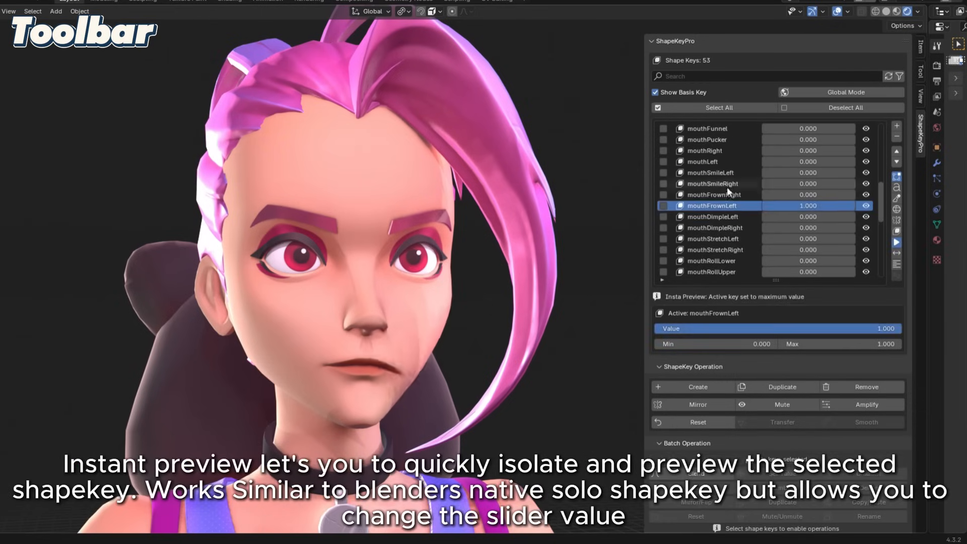
Preview mouthStretchLeft alone, then set eyeBlinkLeft to 1.0 so the character winks.
{"action": "left_click", "coordinate": [712, 238]}
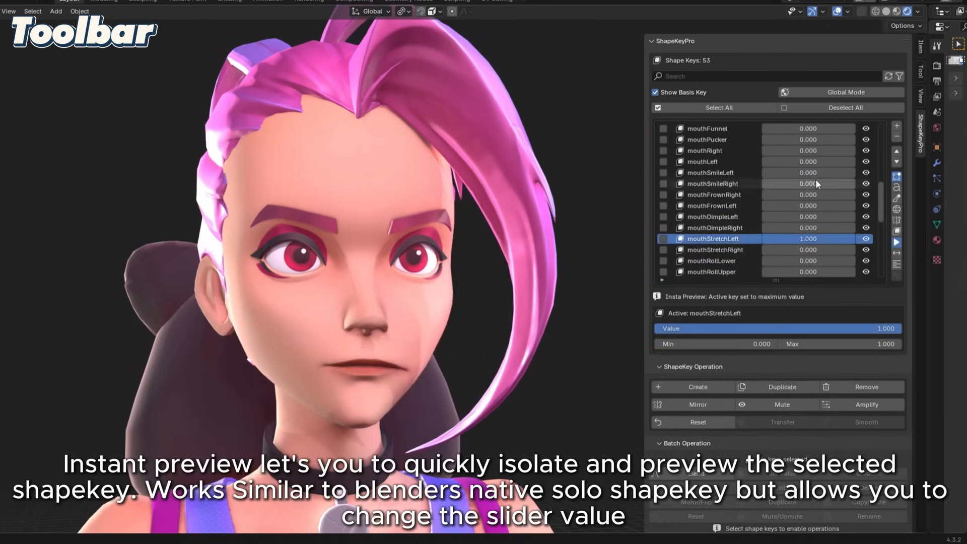
{"action": "left_click", "coordinate": [708, 183]}
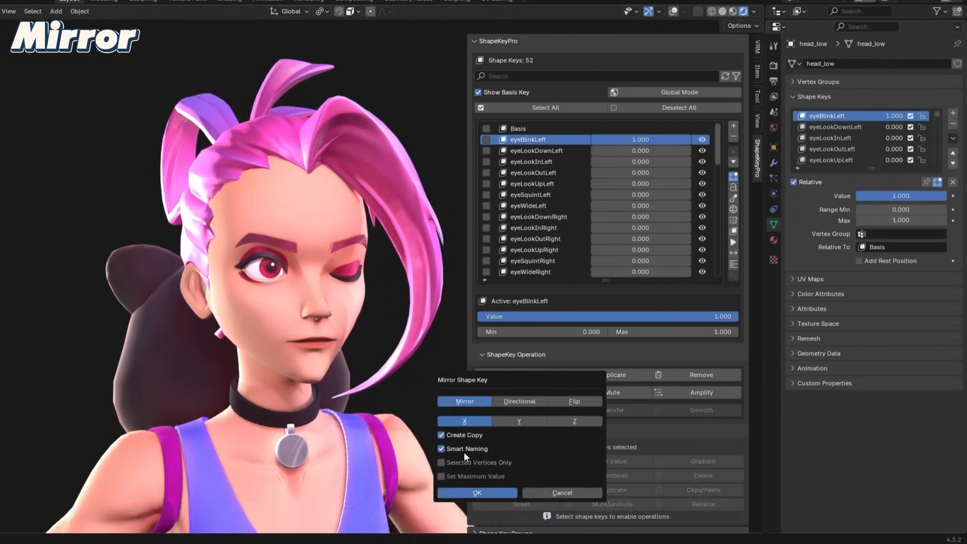
Confirm the Mirror Shape Key dialog and move to the transfer scene.
{"action": "left_click", "coordinate": [476, 493]}
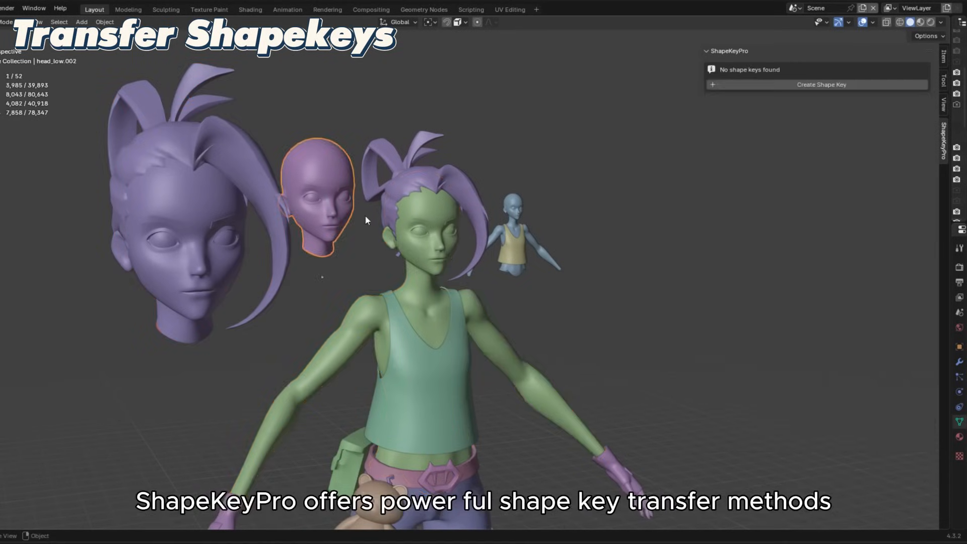
Transfer eyeBlinkLeft to head_low.001, set jawOpen to 1.0 and amplify the mouth-open deformation.
{"action": "left_click", "coordinate": [821, 85]}
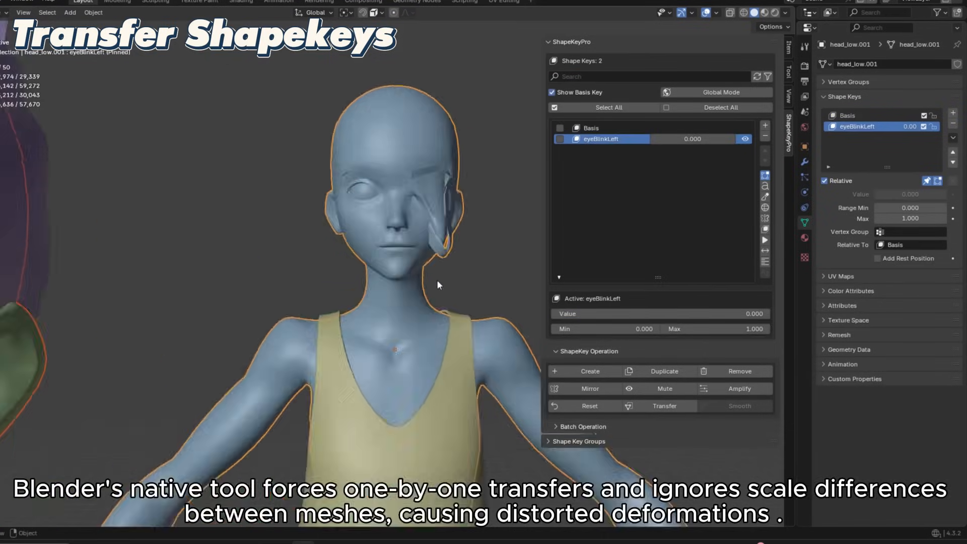
{"action": "left_click", "coordinate": [664, 406]}
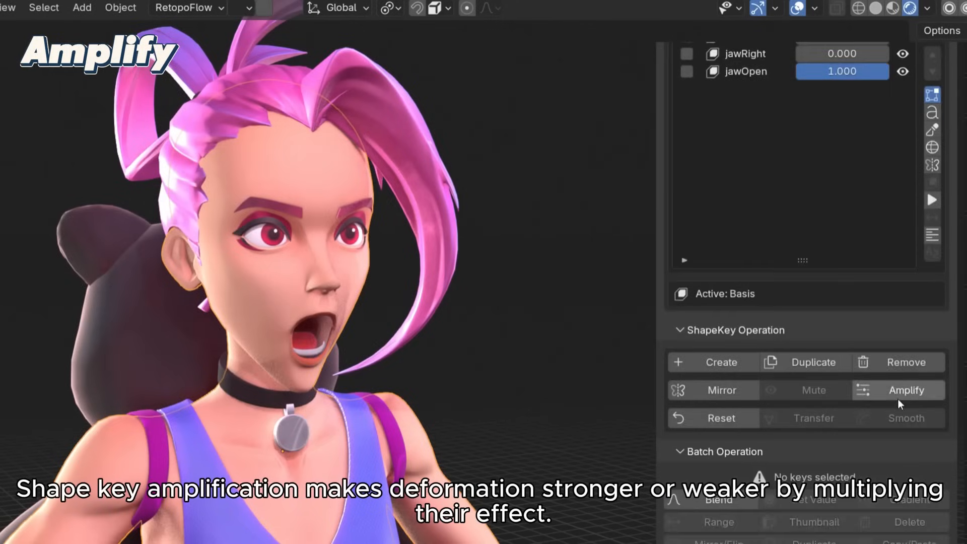
{"action": "left_click", "coordinate": [905, 390]}
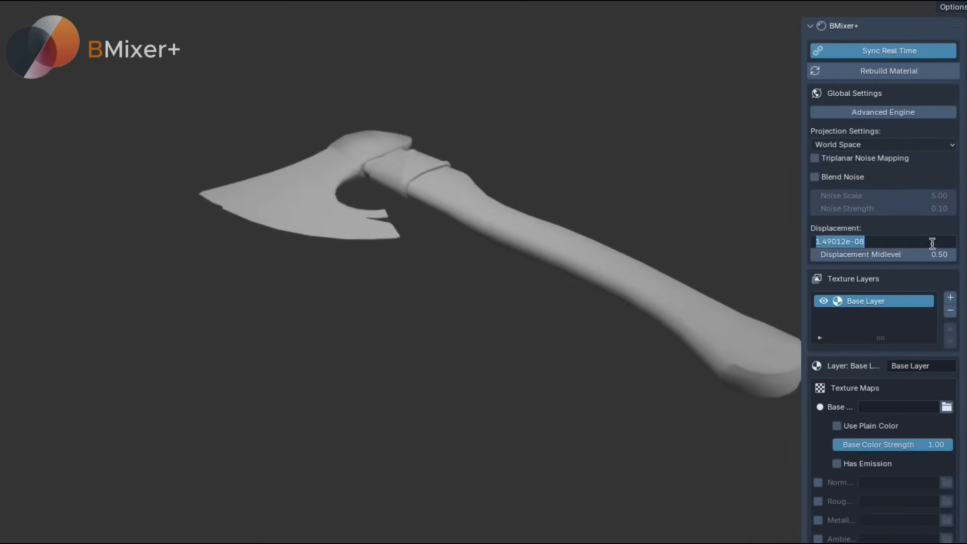
Load PaintedWood004 maps into Layer 2, including PaintedWood004_2K-PNG_Color.png as the layer color.
{"action": "left_click", "coordinate": [946, 406]}
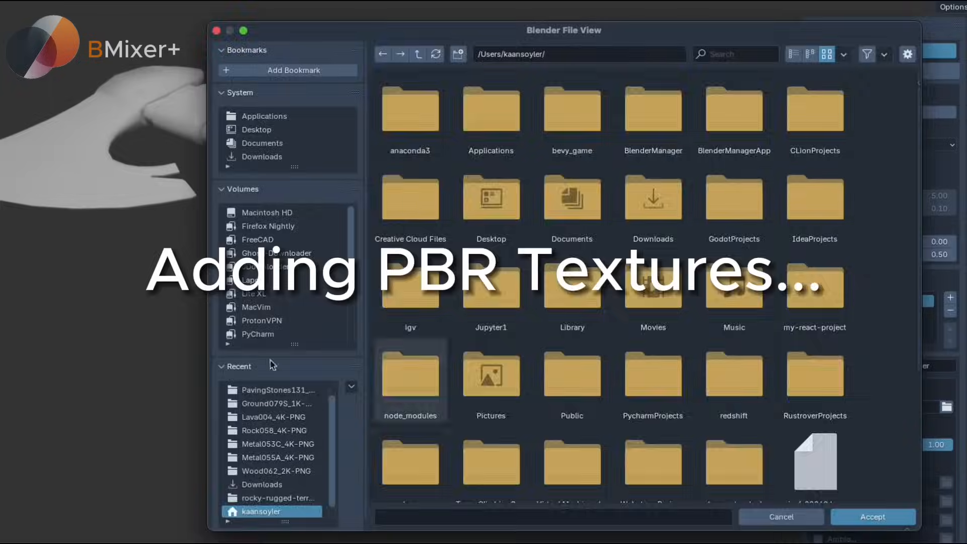
{"action": "left_click", "coordinate": [872, 516]}
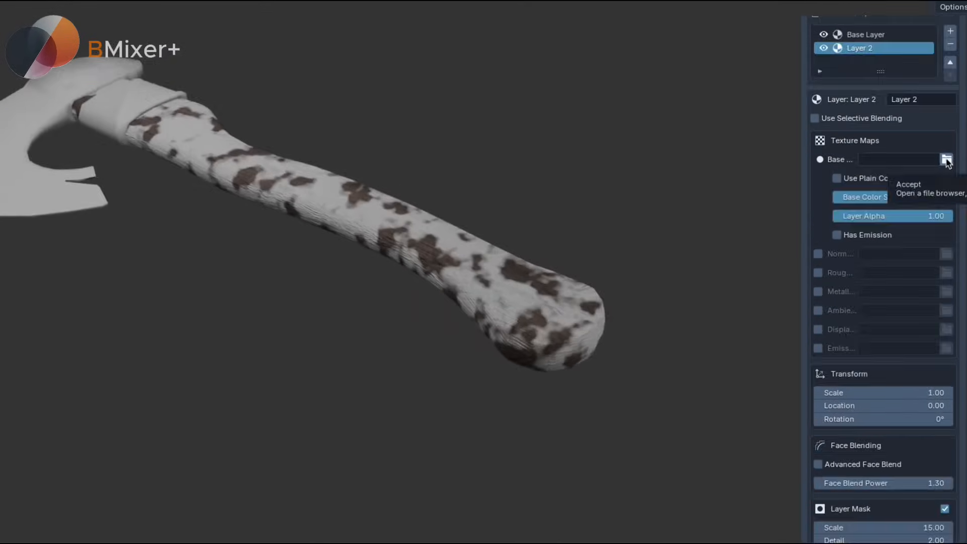
{"action": "left_click", "coordinate": [947, 159]}
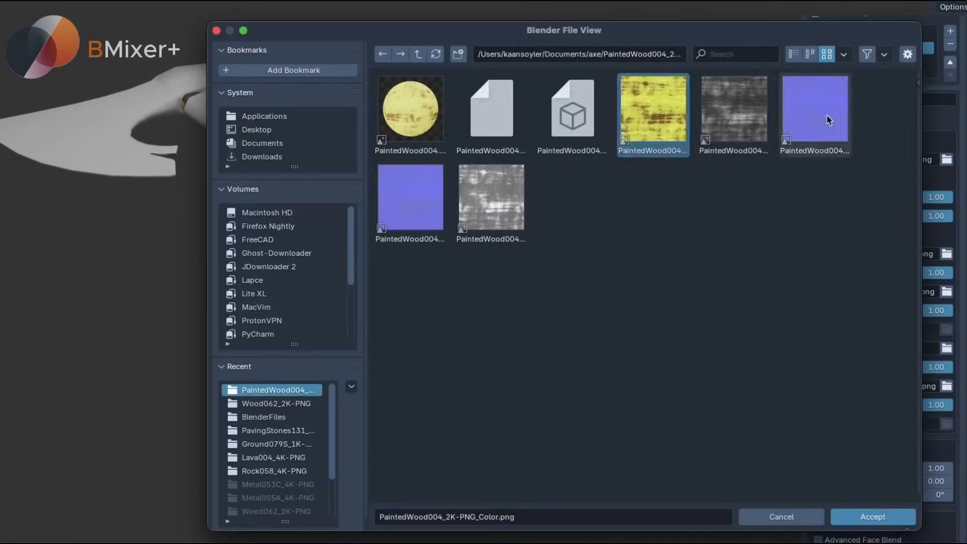
{"action": "left_click", "coordinate": [872, 516]}
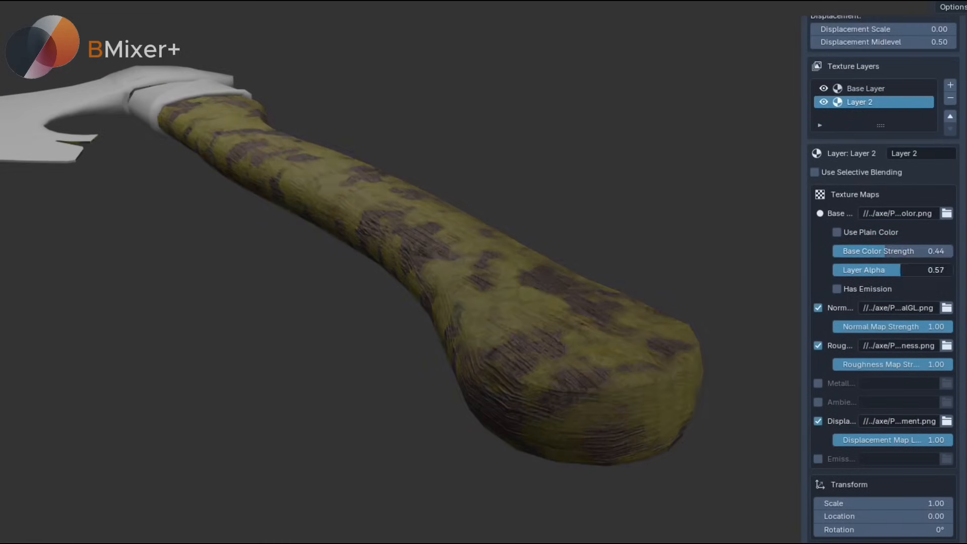
{"action": "scroll", "scroll_direction": "down", "scroll_amount": 3}
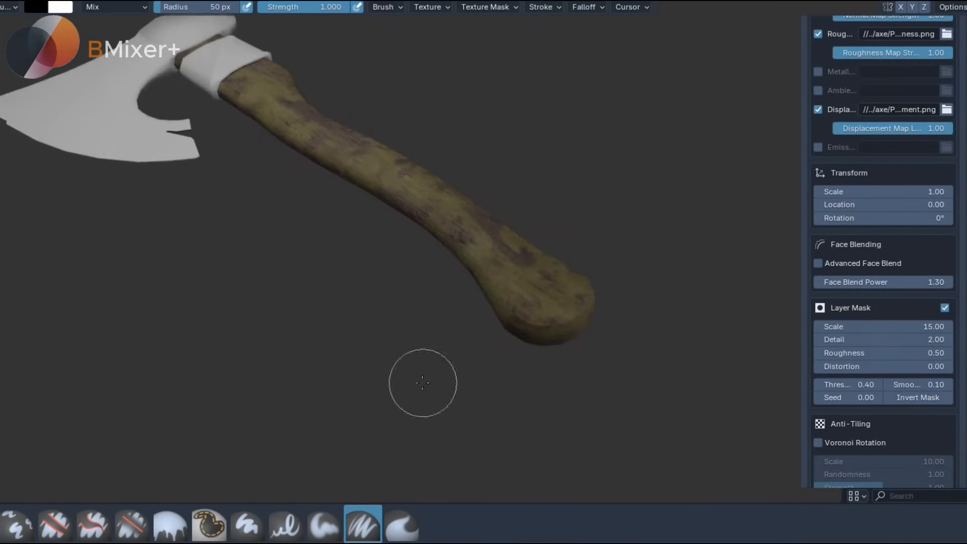
Browse to the Metal050B_2K-PNG texture folder for picking an image map.
{"action": "left_click", "coordinate": [385, 7]}
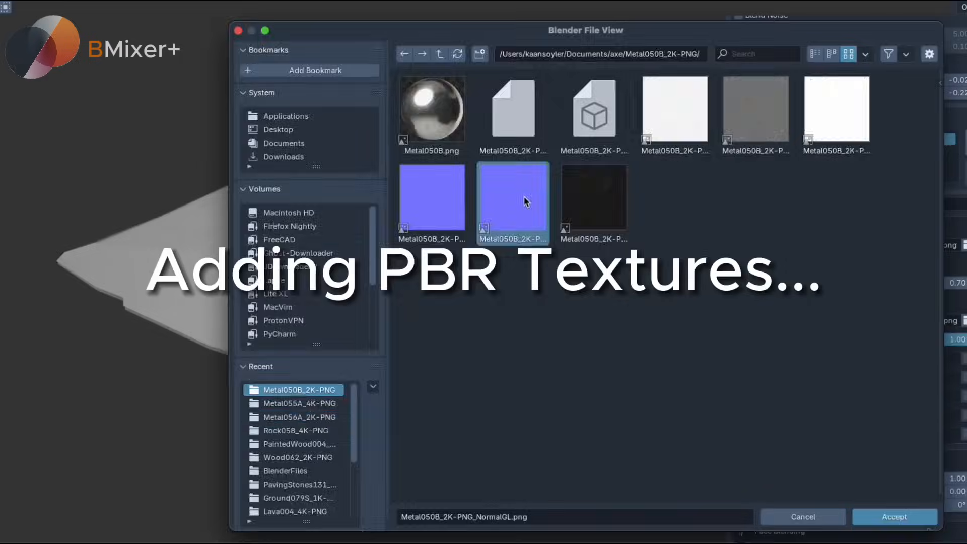
Accept the metal color map, then load Metal053C_4K-PNG_Metalness.png as the metalness map.
{"action": "left_click", "coordinate": [893, 516]}
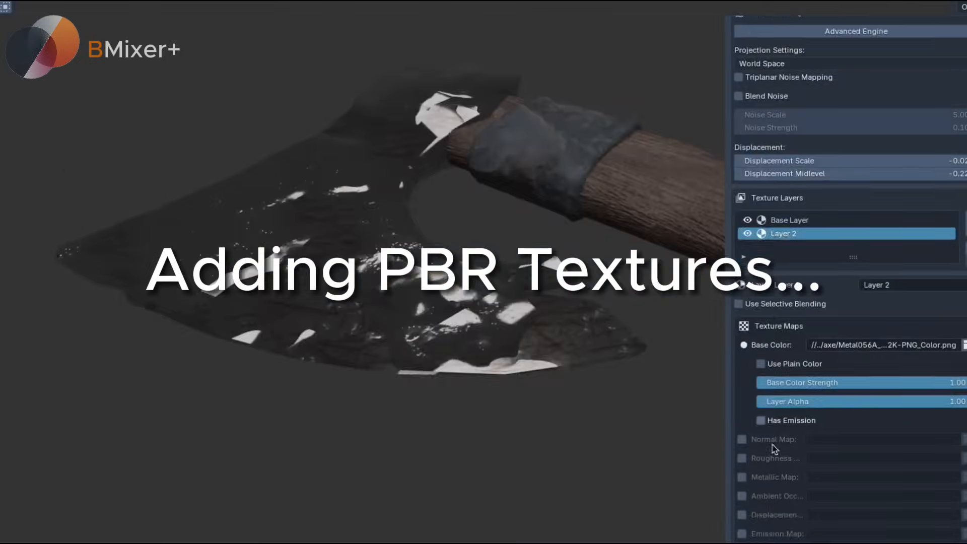
{"action": "scroll", "scroll_direction": "down", "scroll_amount": 3}
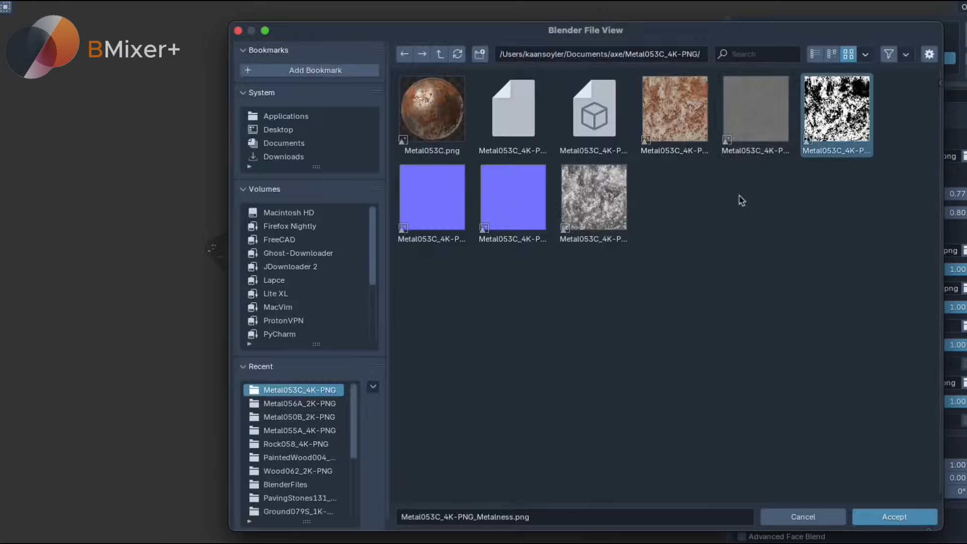
{"action": "left_click", "coordinate": [893, 516]}
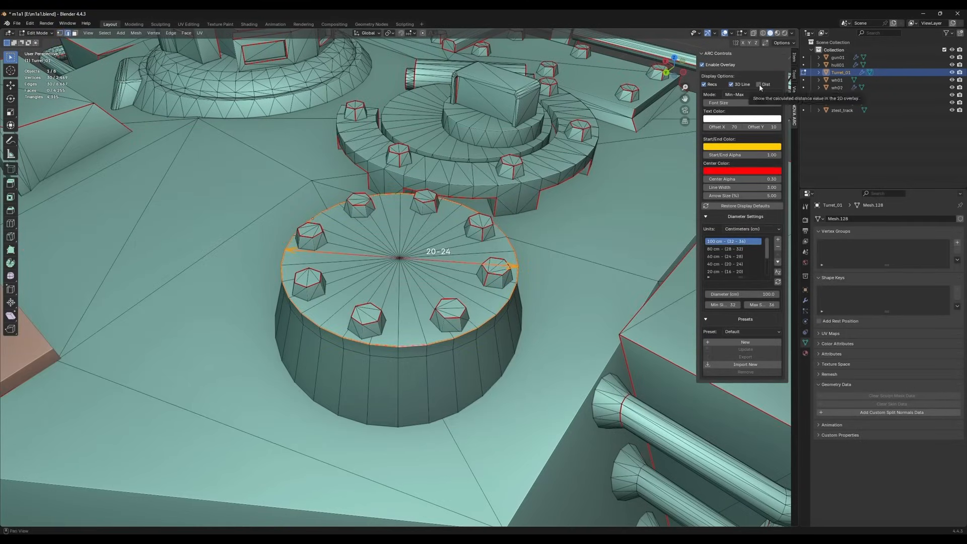
Enable the Nova Arc overlay so the cylinder top shows its 20-24 diameter label.
{"action": "left_click", "coordinate": [751, 93]}
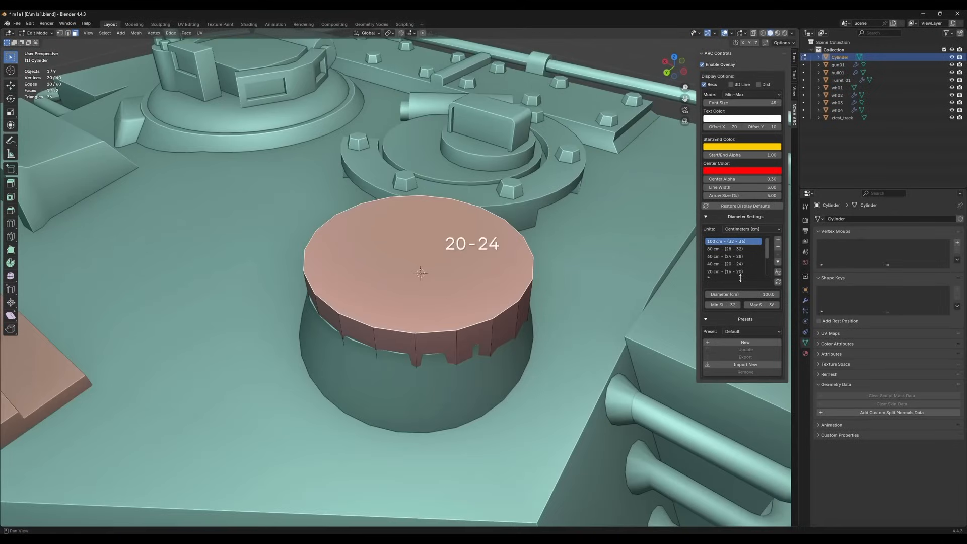
Show the measured 54.00 cm diameter, trying inches and returning to centimeters.
{"action": "left_click", "coordinate": [751, 228]}
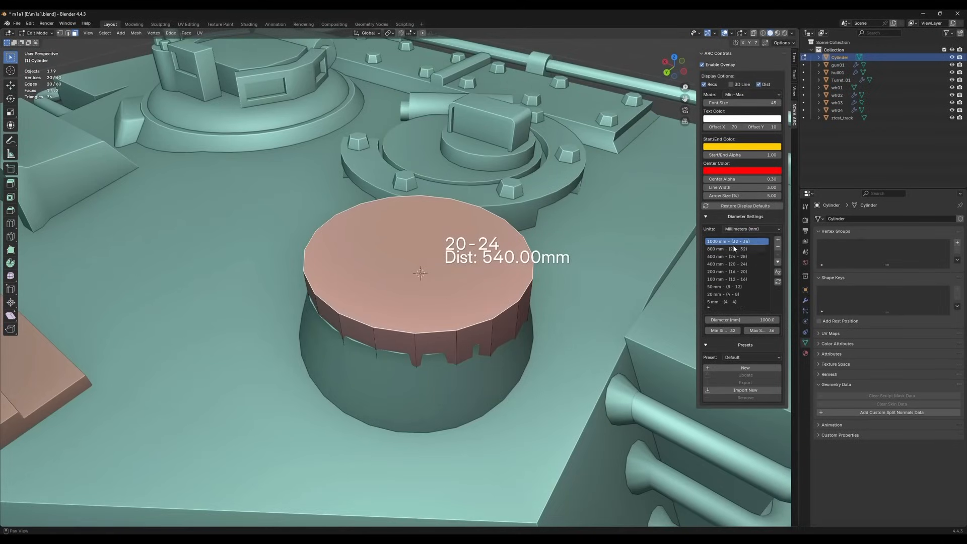
{"action": "left_click", "coordinate": [750, 229]}
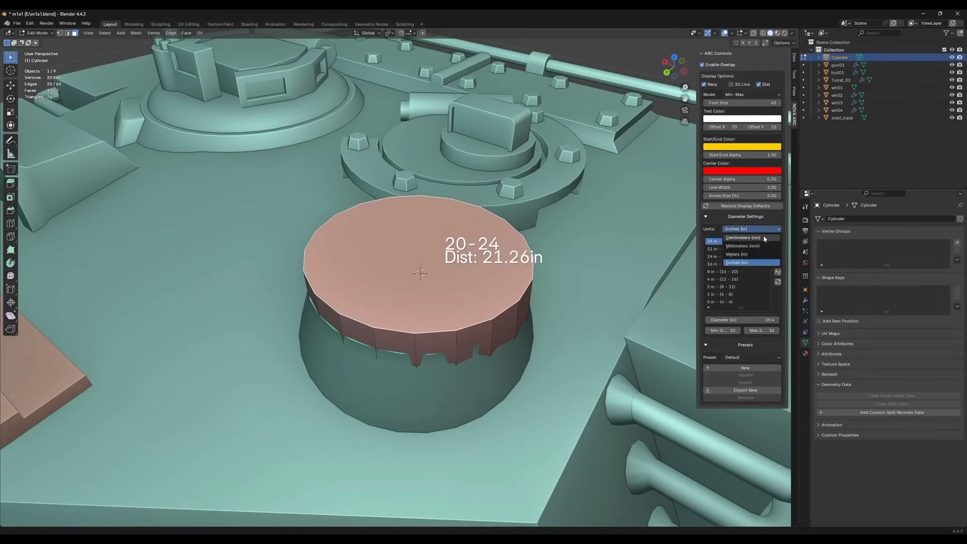
{"action": "left_click", "coordinate": [742, 237]}
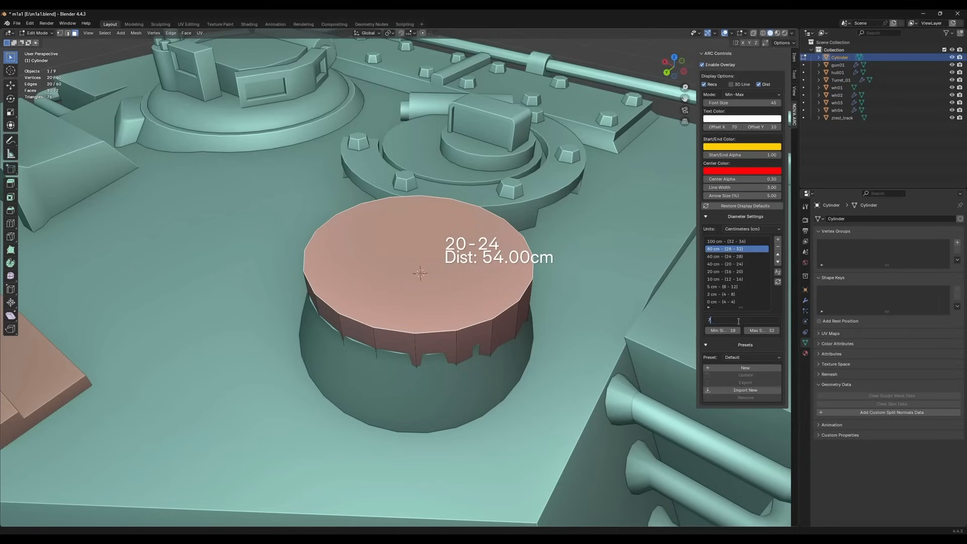
Choose the Default preset and update it with the current overlay settings.
{"action": "left_click", "coordinate": [743, 357]}
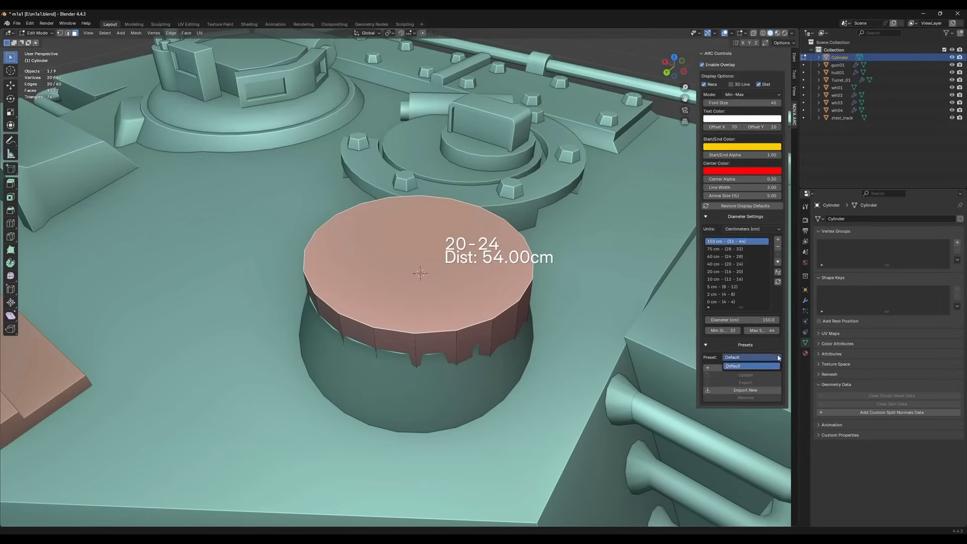
{"action": "left_click", "coordinate": [707, 366]}
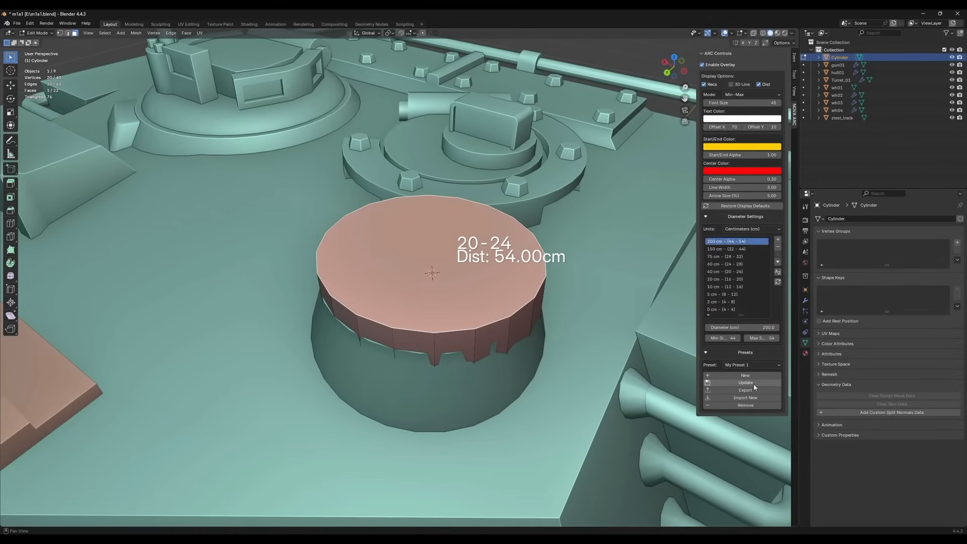
{"action": "left_click", "coordinate": [751, 365]}
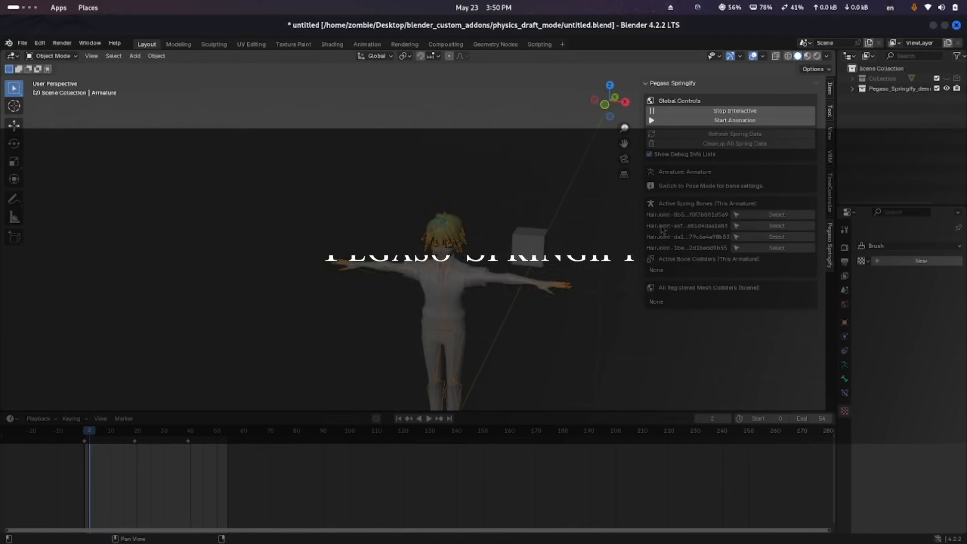
Run and stop the interactive spring simulation on the character's hair bones.
{"action": "left_click", "coordinate": [734, 111]}
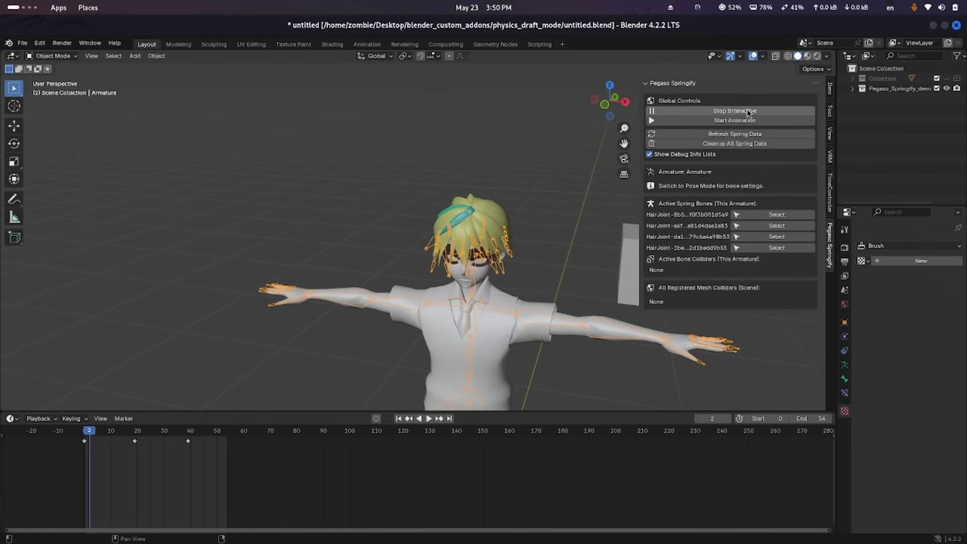
{"action": "left_click", "coordinate": [734, 110]}
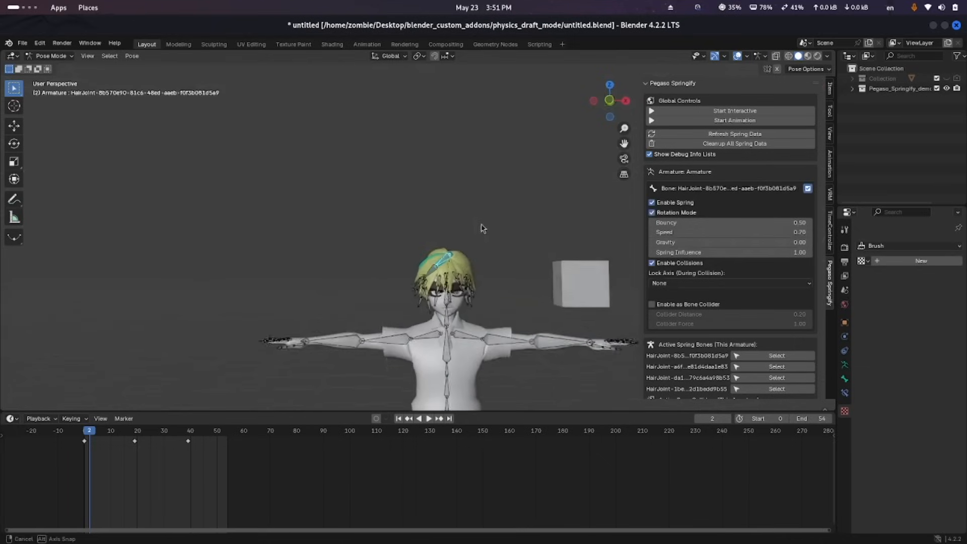
{"action": "left_click", "coordinate": [733, 110]}
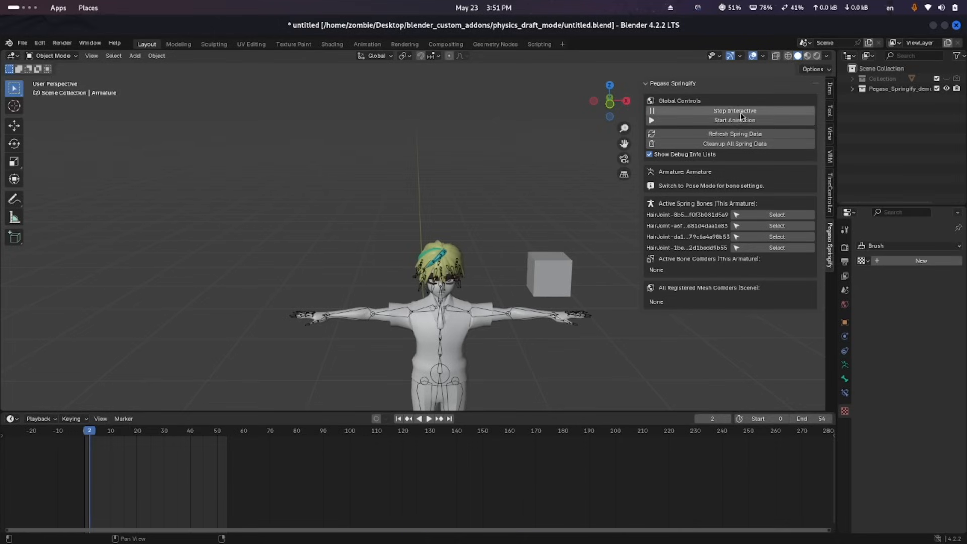
{"action": "left_click", "coordinate": [734, 111]}
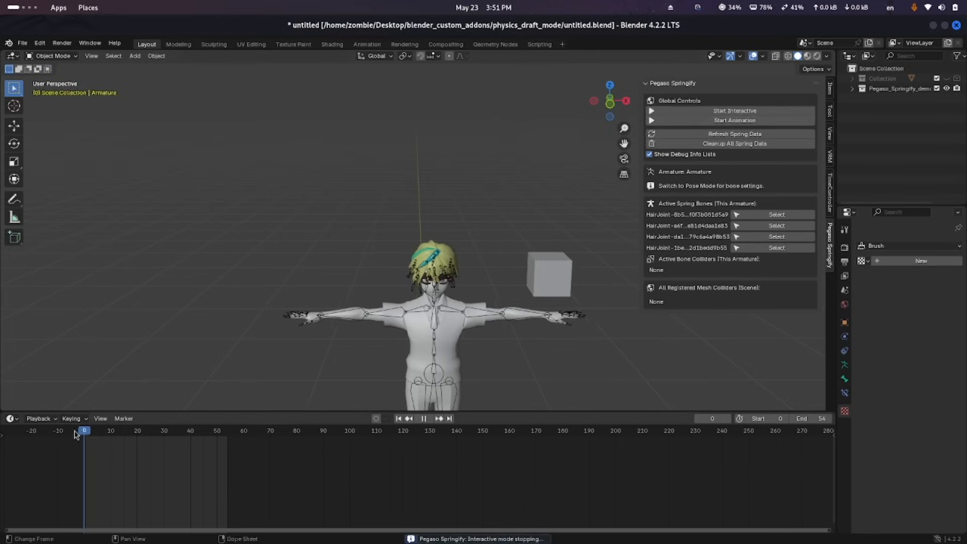
Return playback to the first frame and select the cube beside the character.
{"action": "left_click", "coordinate": [734, 120]}
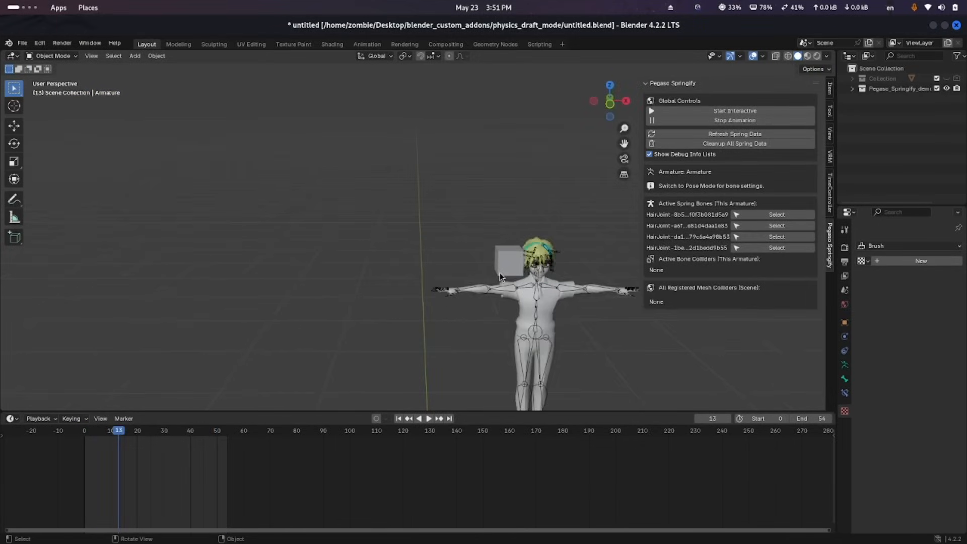
{"action": "left_click", "coordinate": [734, 120]}
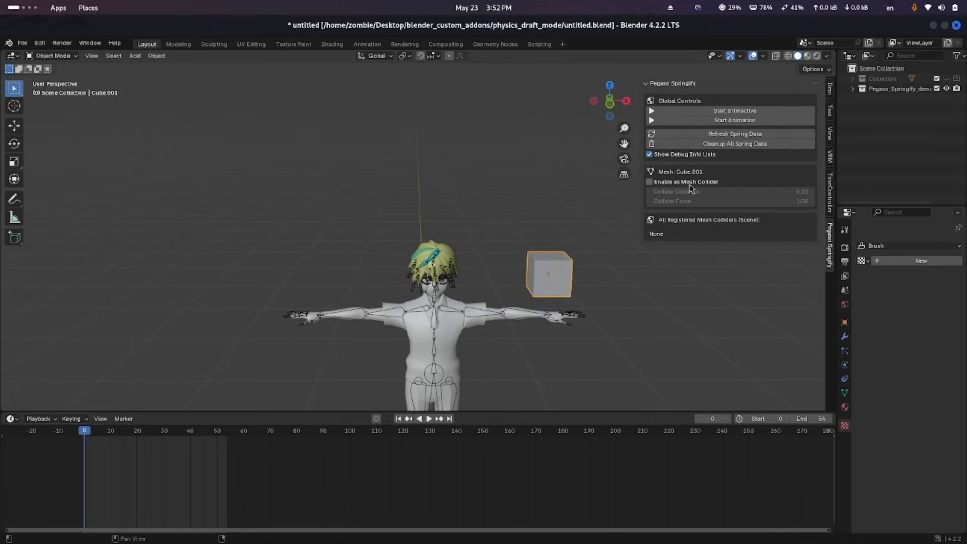
Enable the cube as a mesh collider, then clean up all spring data and confirm.
{"action": "left_click", "coordinate": [648, 181]}
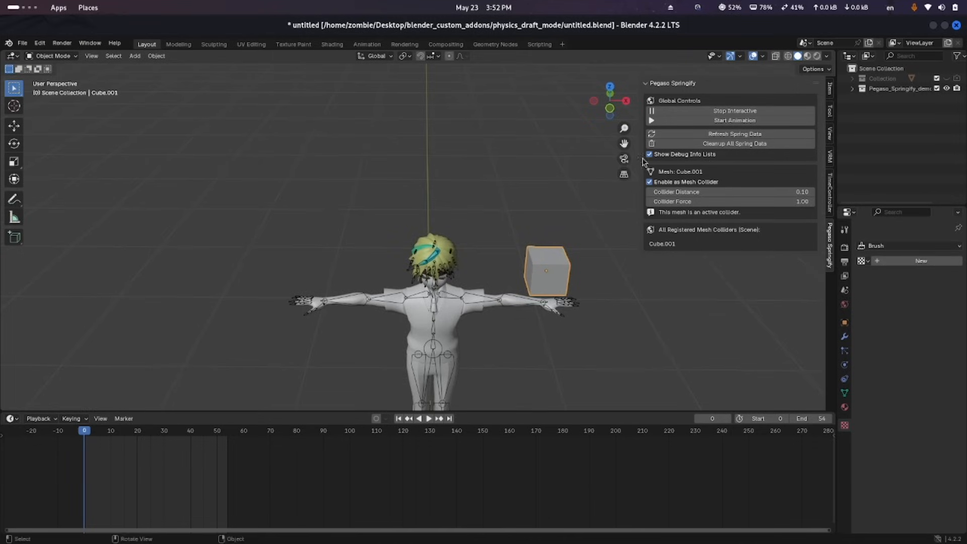
{"action": "mouse_move", "coordinate": [759, 134]}
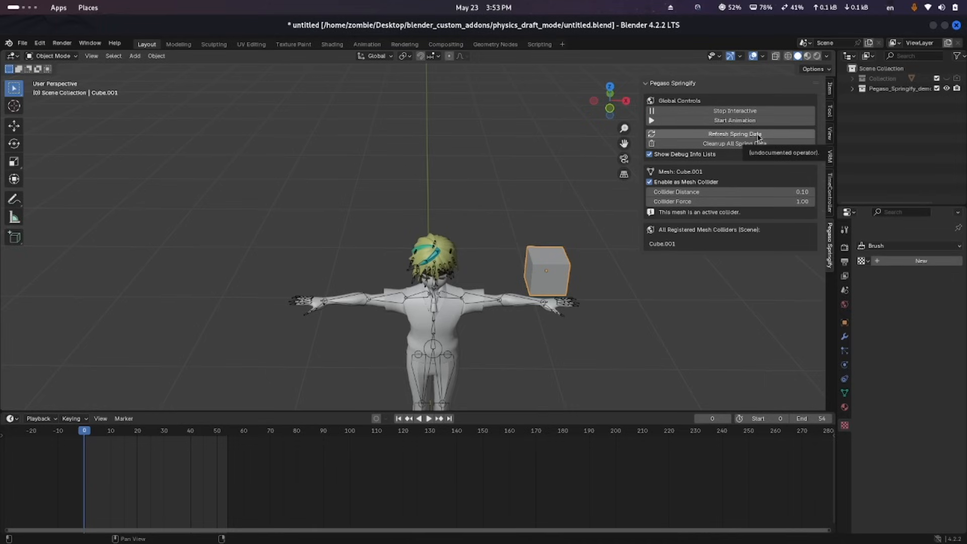
{"action": "mouse_move", "coordinate": [743, 143]}
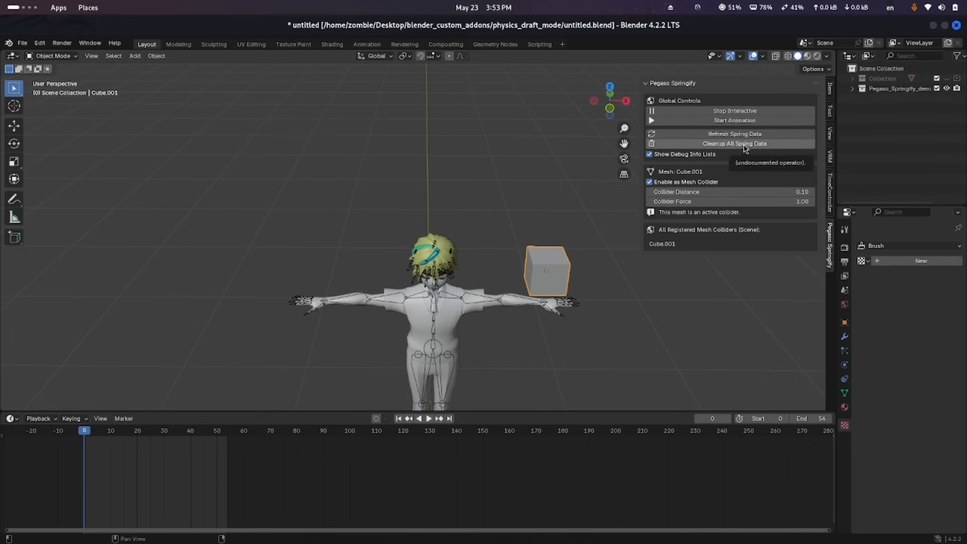
{"action": "left_click", "coordinate": [734, 143]}
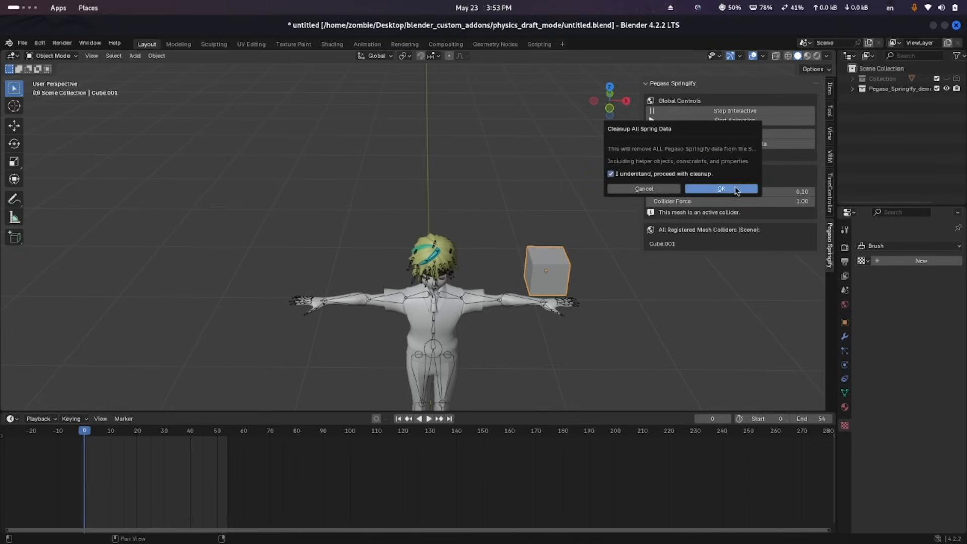
{"action": "left_click", "coordinate": [720, 188]}
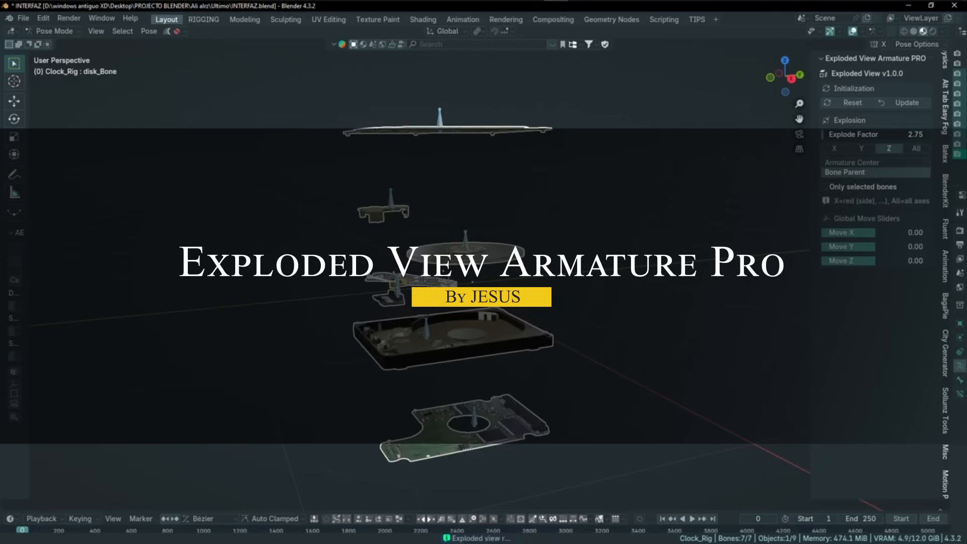
Reset the explosion, toggle Only selected bones on and off for the cover part.
{"action": "left_click", "coordinate": [851, 103]}
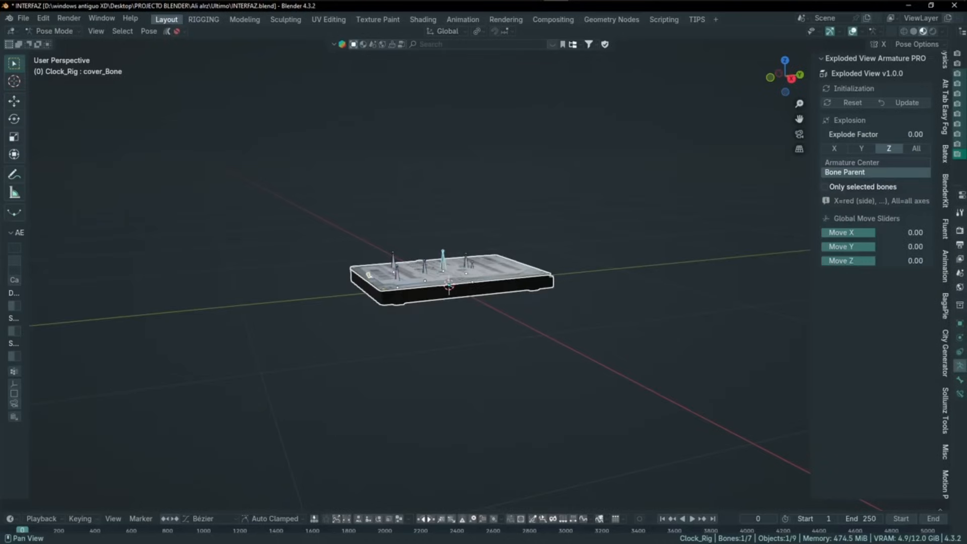
{"action": "left_click", "coordinate": [825, 187]}
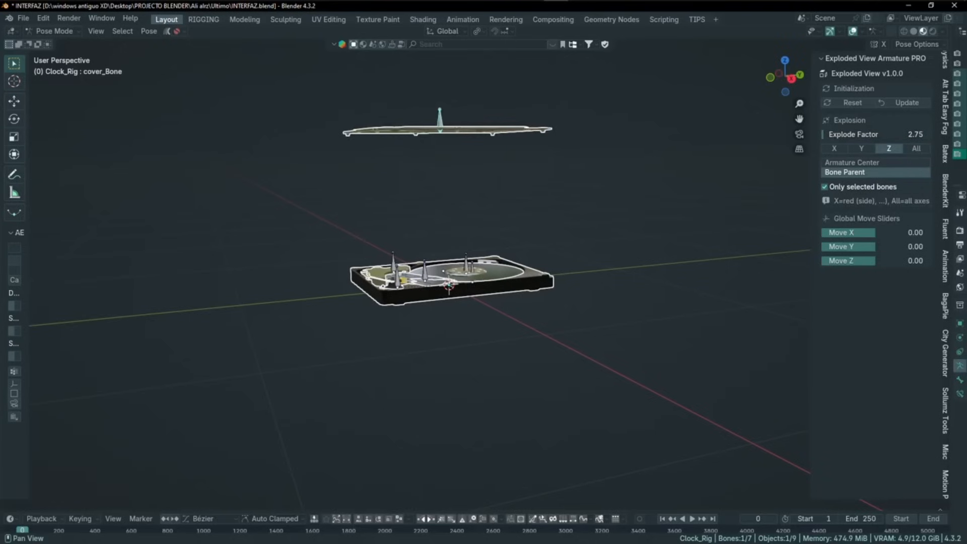
{"action": "left_click", "coordinate": [824, 186]}
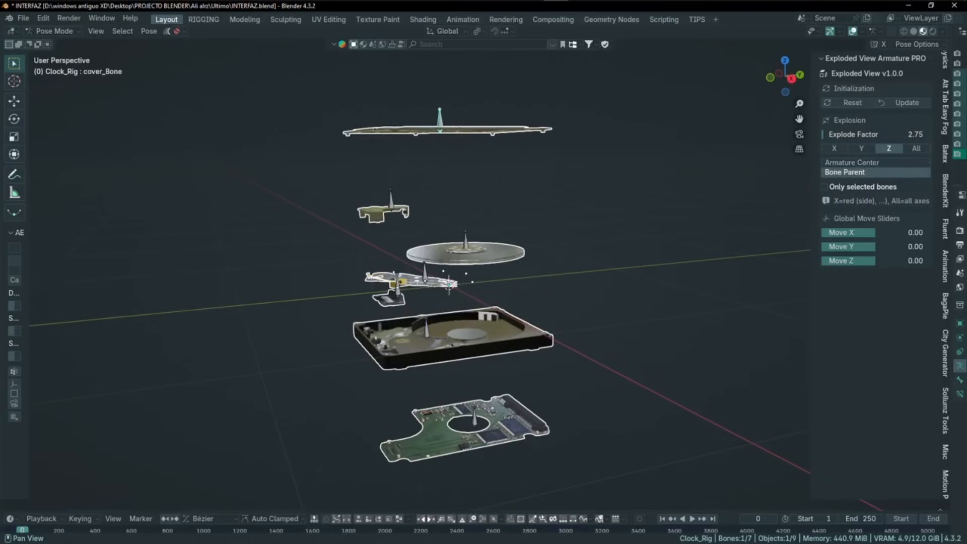
Spread the hard-drive parts along All axes, then Y, then back to Z.
{"action": "left_click", "coordinate": [916, 148]}
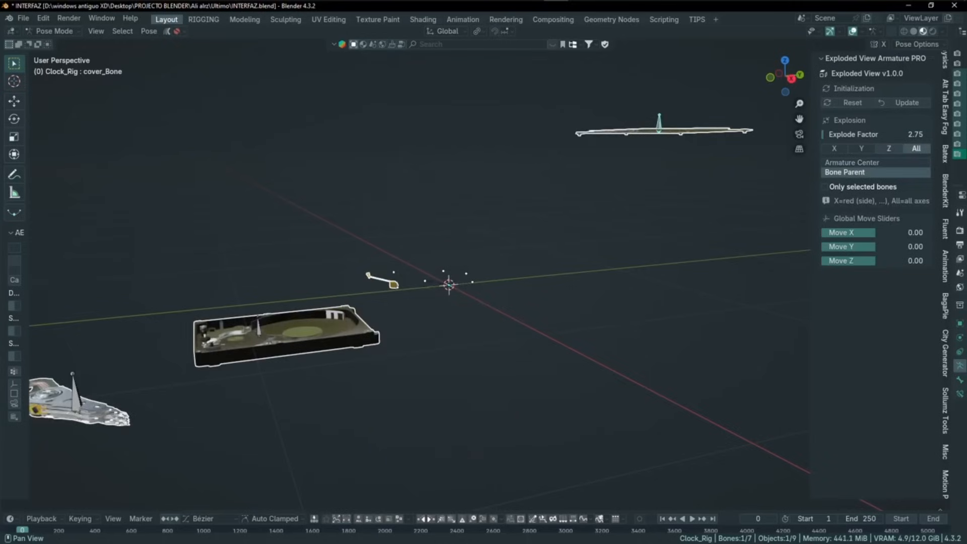
{"action": "left_click", "coordinate": [834, 149]}
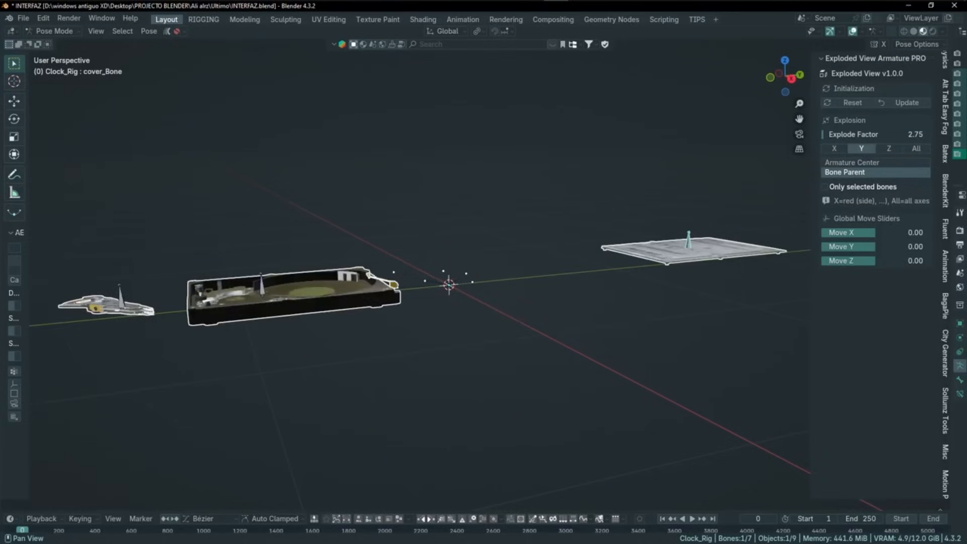
{"action": "left_click", "coordinate": [887, 148]}
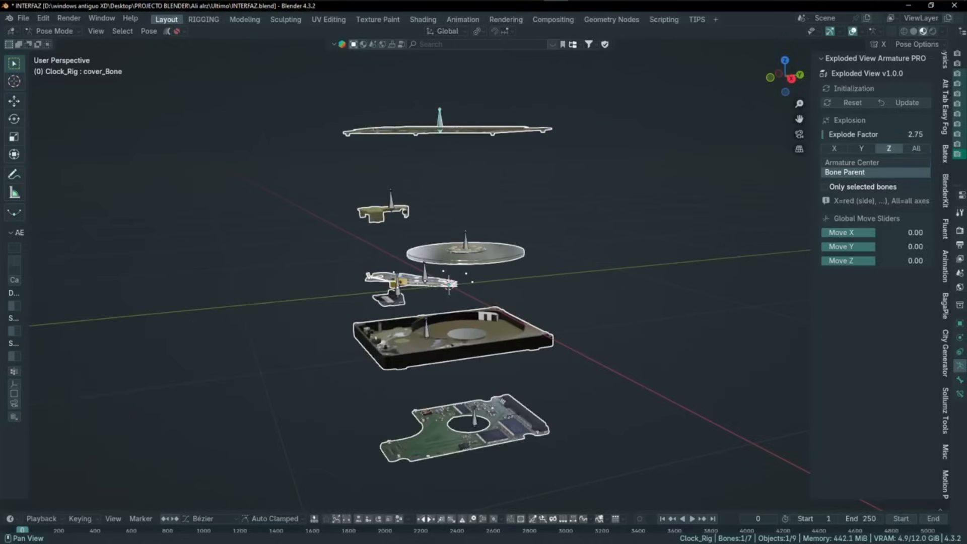
Shift the exploded parts -0.73 in Move X and -0.28 in Move Y.
{"action": "left_click_drag", "start_coordinate": [848, 232], "coordinate": [860, 233]}
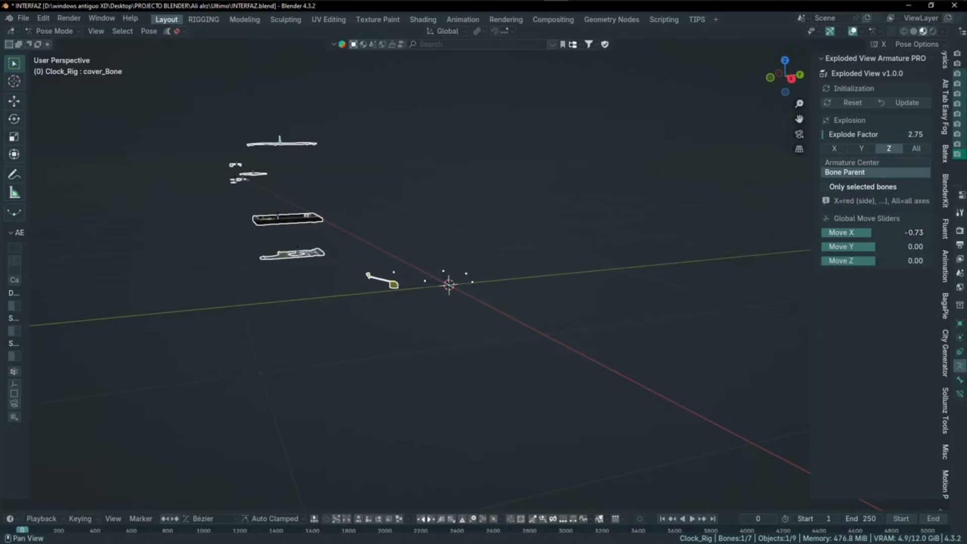
{"action": "left_click_drag", "start_coordinate": [847, 246], "coordinate": [814, 246]}
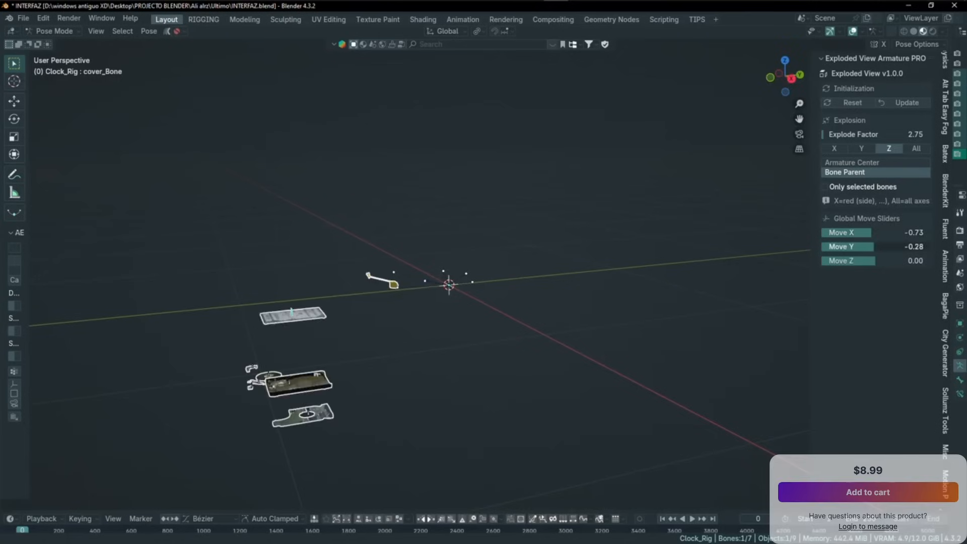
{"action": "left_click", "coordinate": [852, 103]}
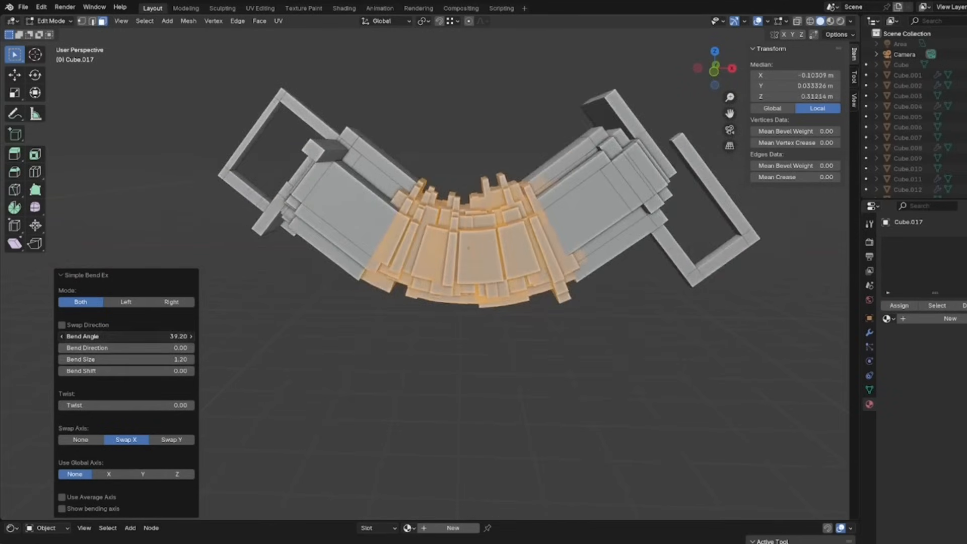
Switch Simple Bend Ex mode from Both to Left with a 77.80 bend angle.
{"action": "left_click", "coordinate": [125, 301]}
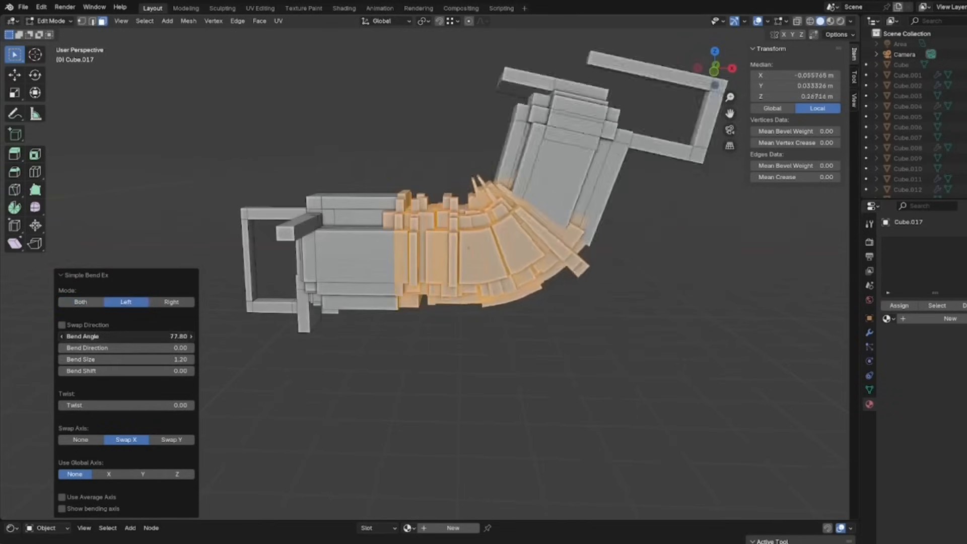